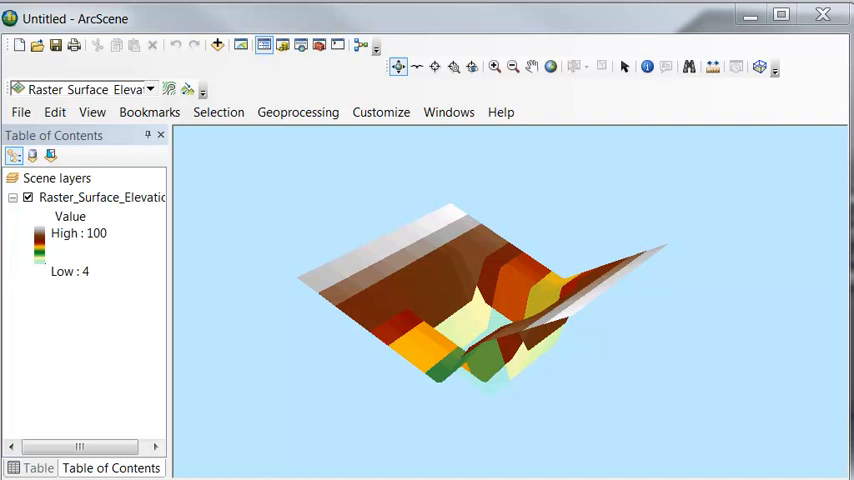
mouse_move(88, 220)
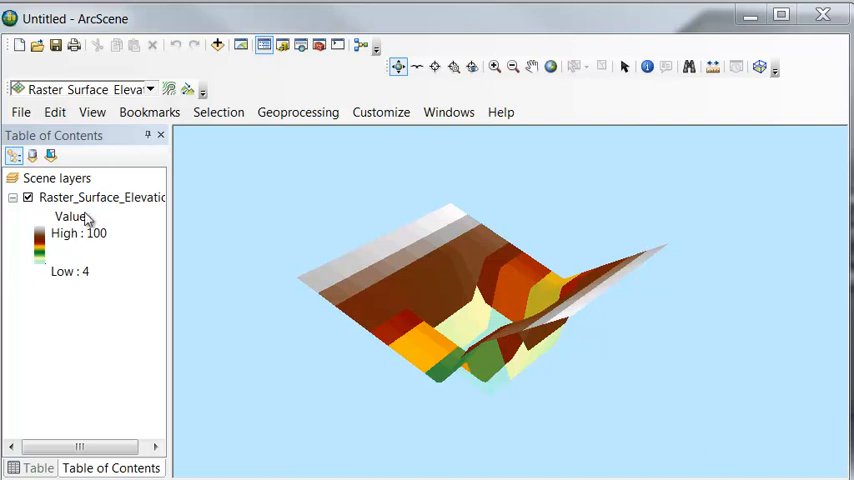
mouse_move(90, 268)
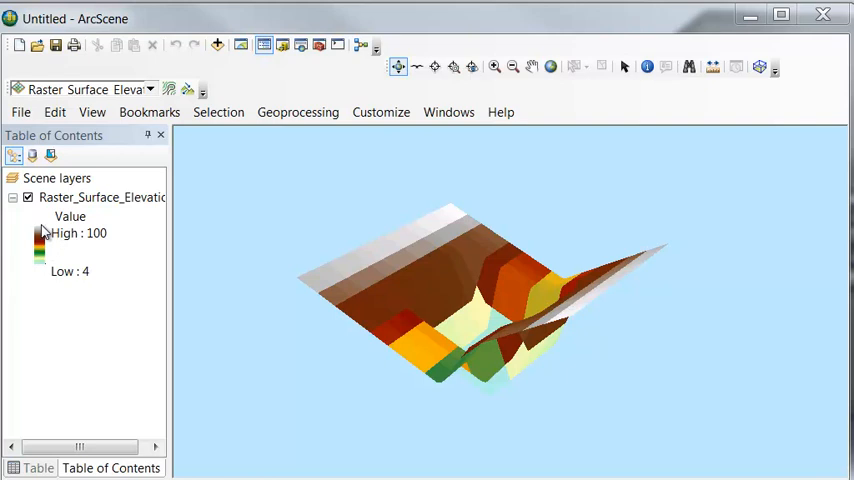
mouse_move(92, 232)
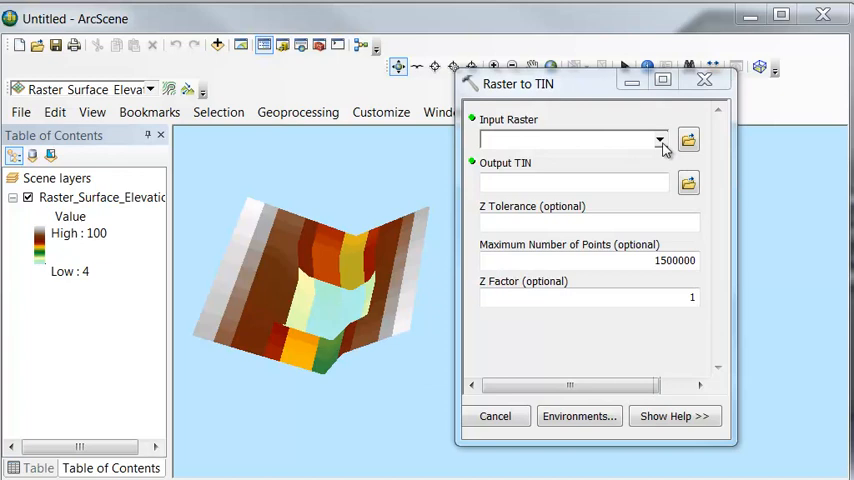
- Use Raster_Surface_Elevation as input raster and save the output as TIN in C:\nrm435
click(660, 140)
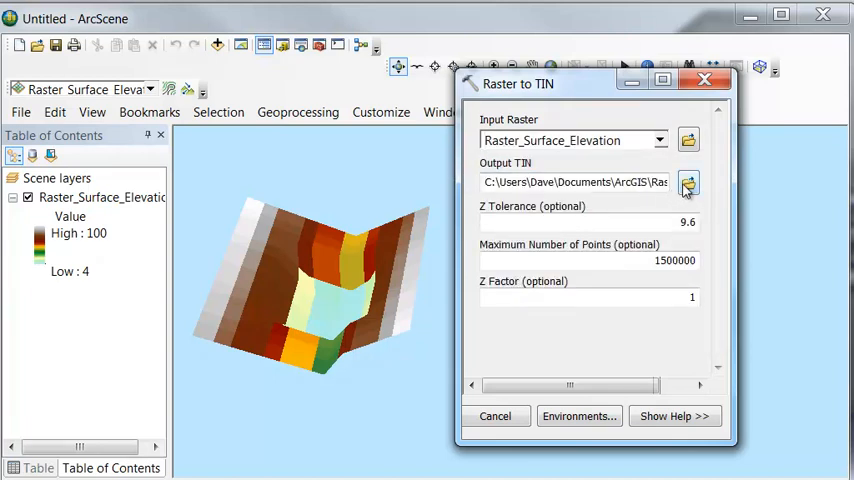
click(688, 184)
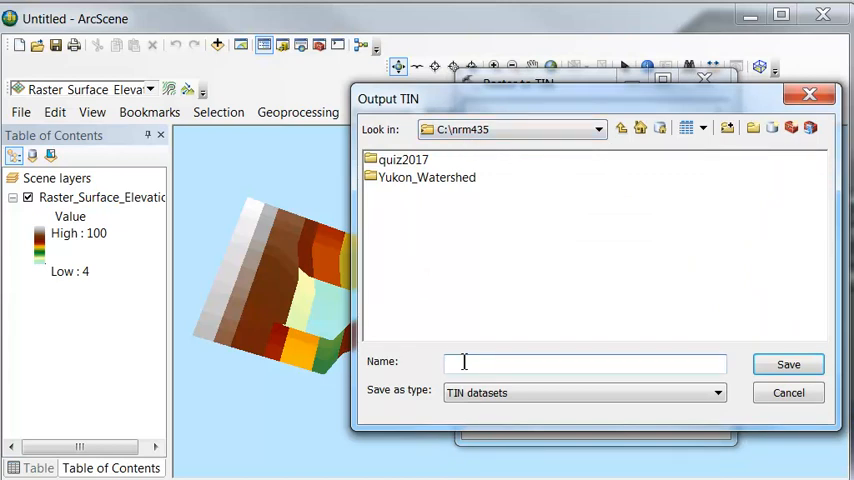
text(TIN)
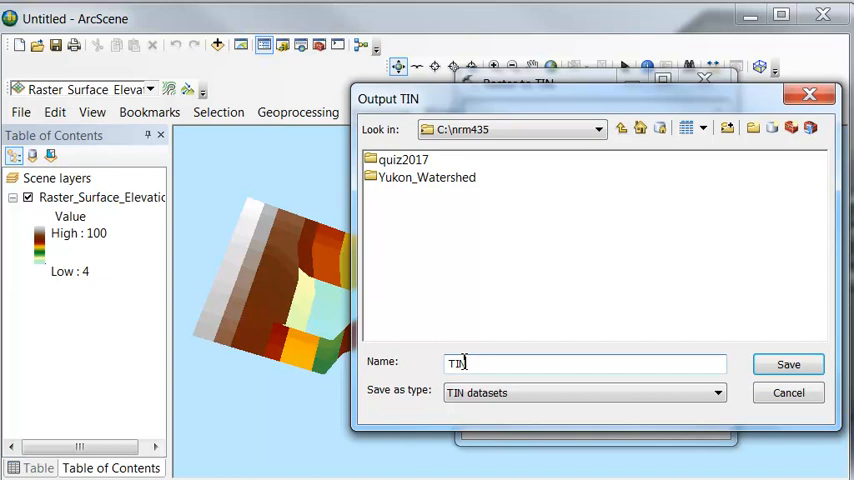
click(788, 364)
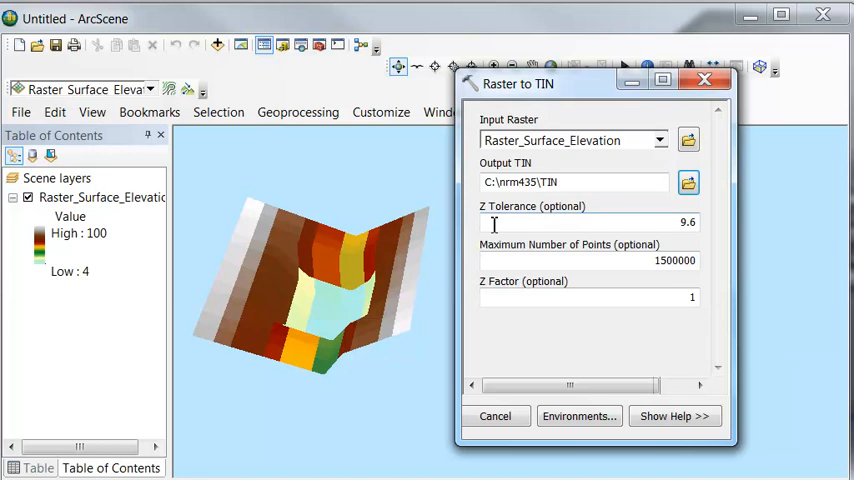
mouse_move(474, 372)
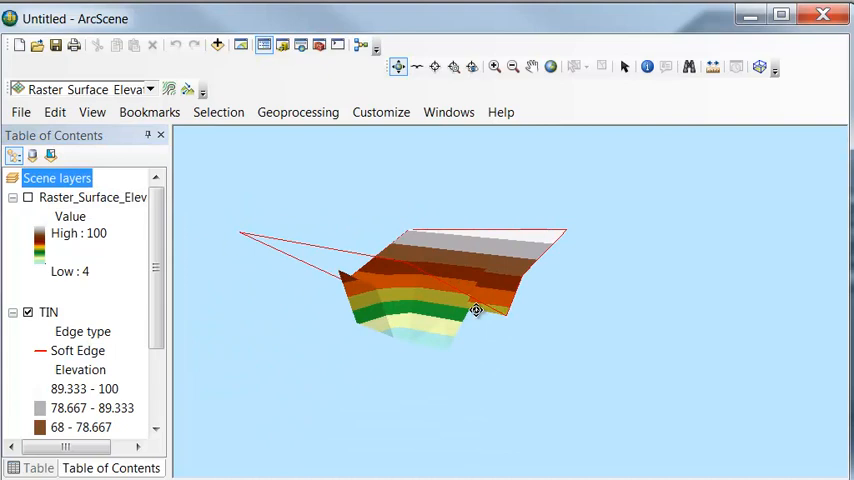
- Orbit to view the new TIN surface and bring up the TIN layer's options
drag(476, 310, 362, 296)
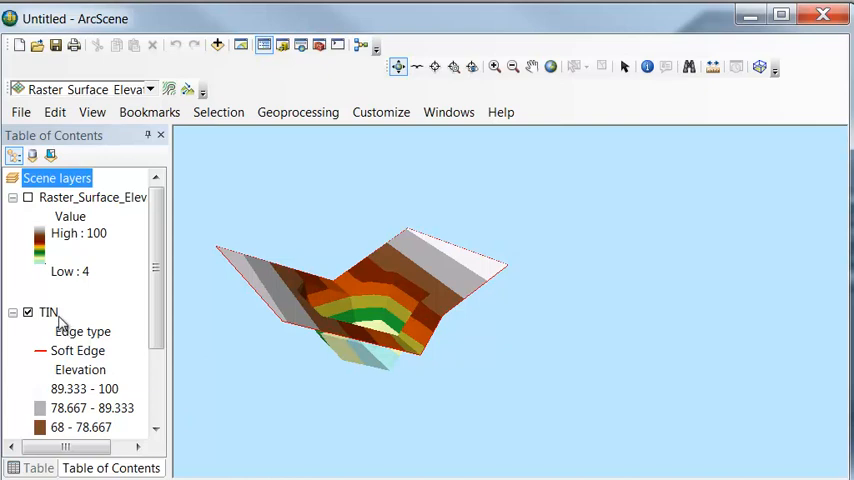
right_click(48, 312)
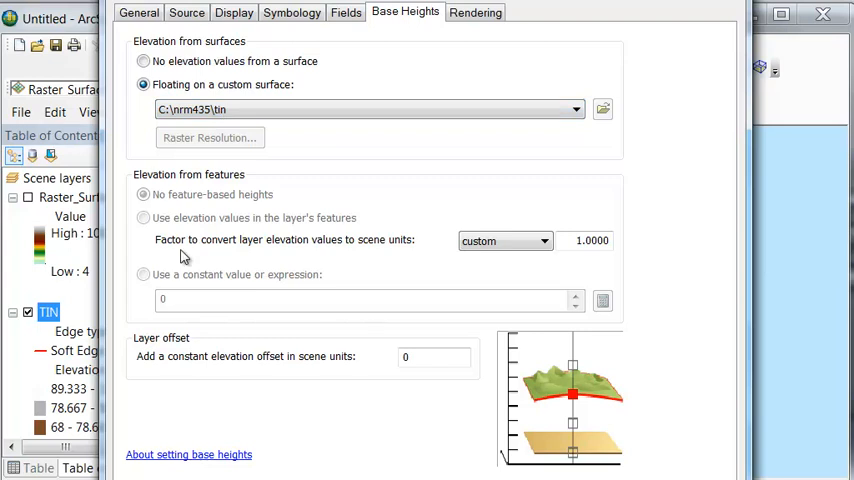
- Enter a constant layer offset of 10 in the TIN's Base Heights settings
click(432, 356)
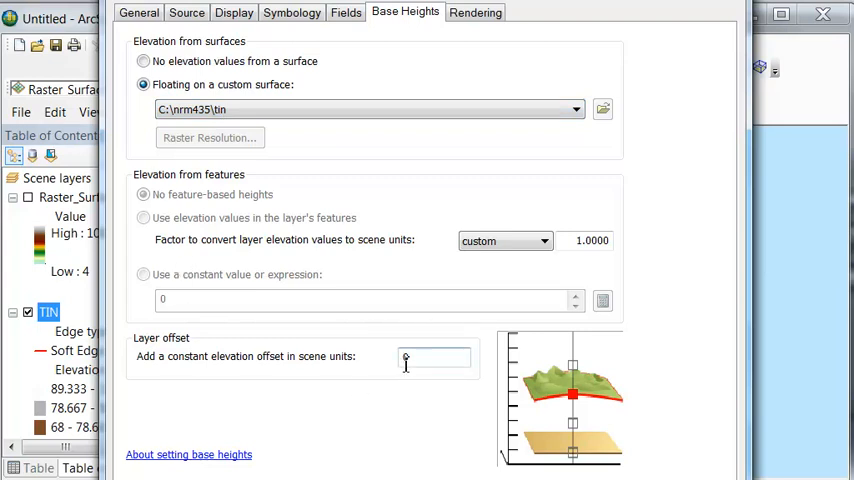
text(10)
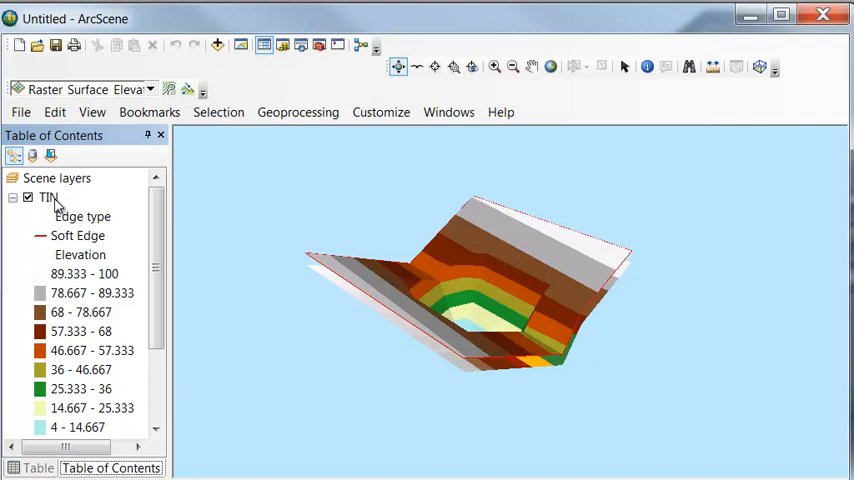
- In the TIN's Symbology, add drawing all edges with one symbol
right_click(48, 196)
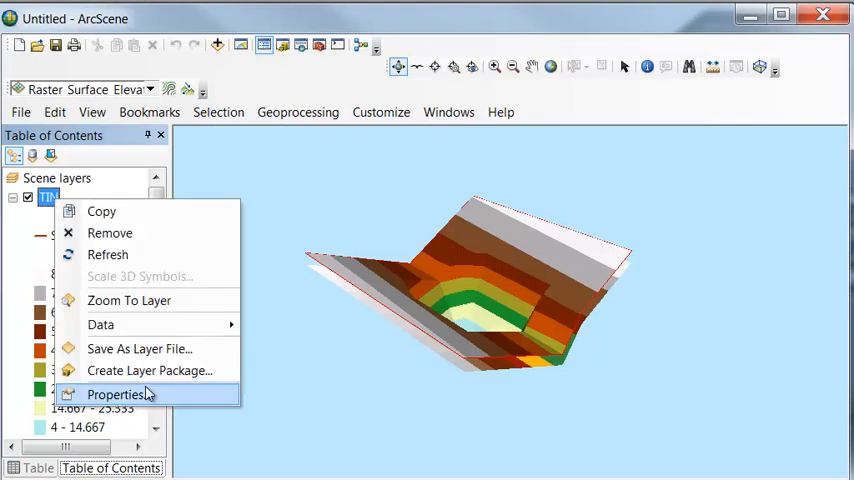
click(118, 392)
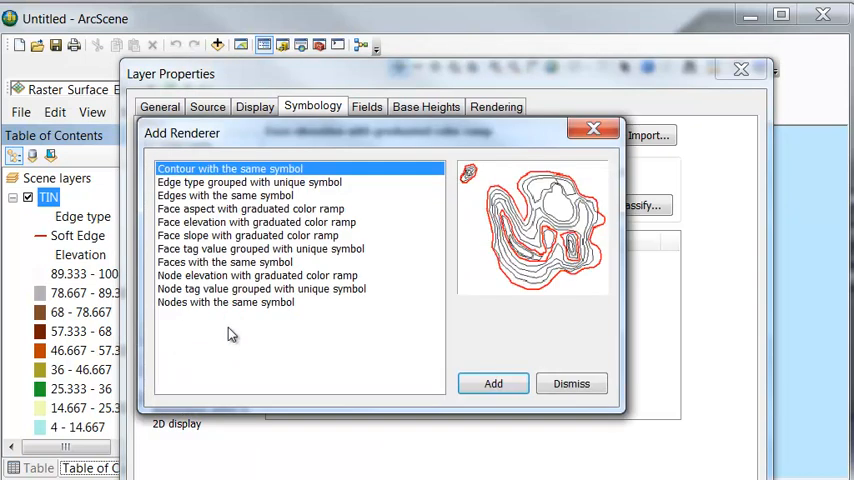
click(224, 196)
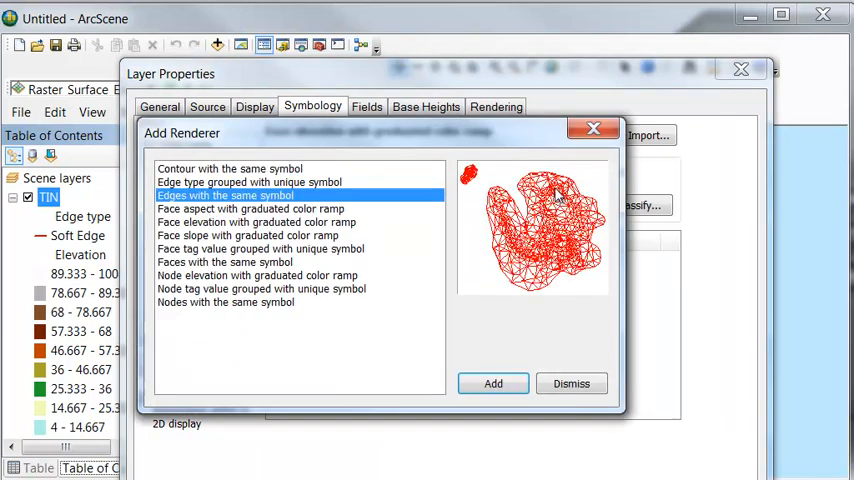
mouse_move(500, 276)
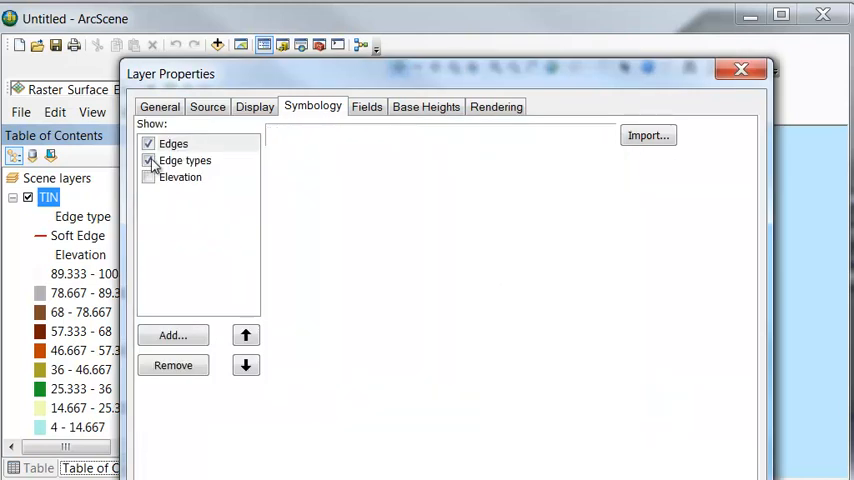
- Turn off Edge types symbology and choose a red line symbol for the edges
click(172, 144)
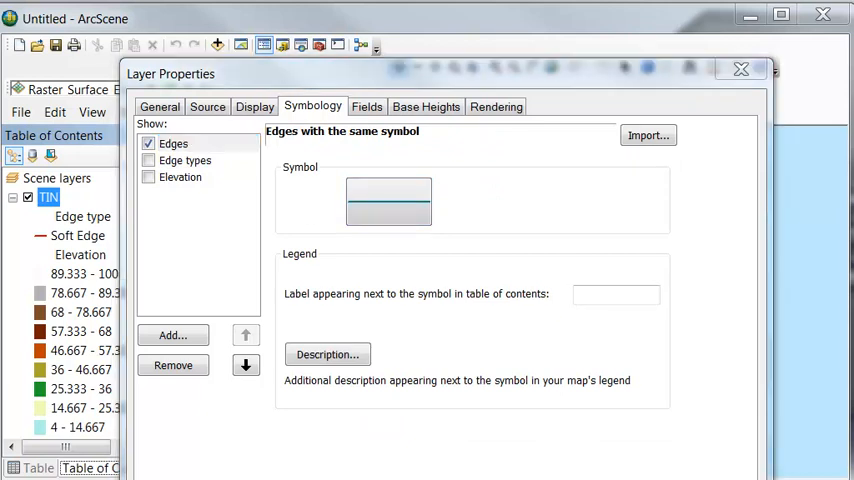
click(388, 200)
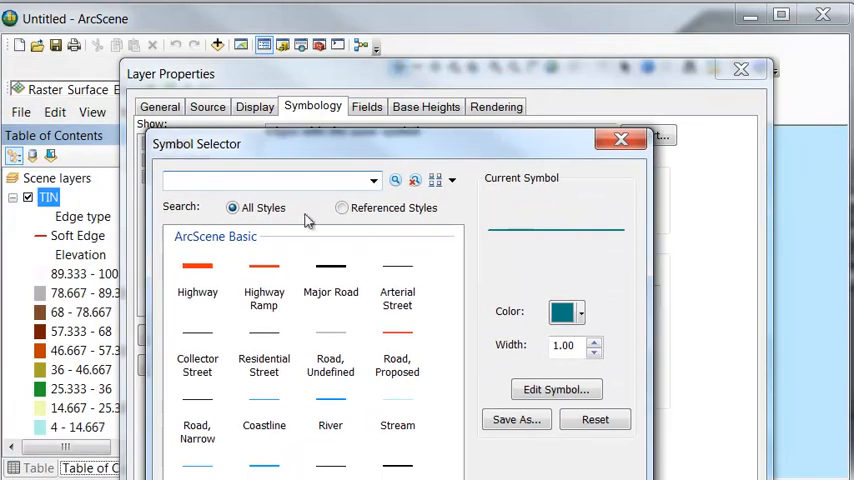
click(396, 364)
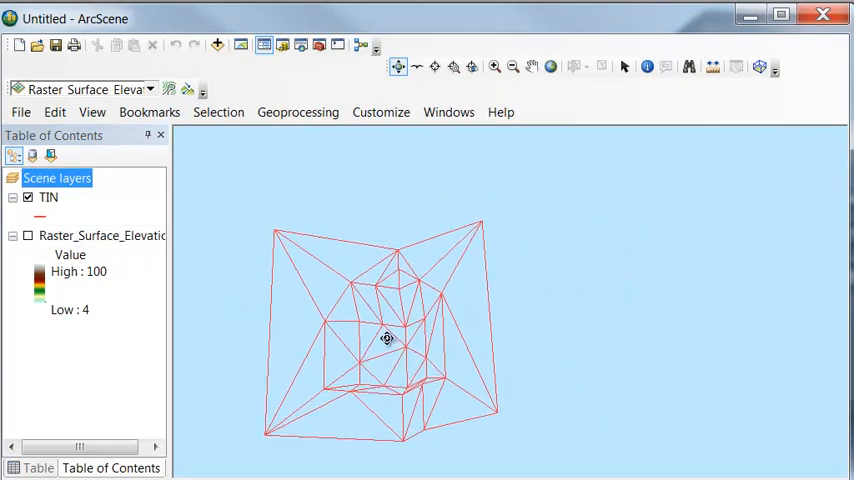
- Show Raster_Surface_Elevation again and orbit to compare it with the TIN edges
drag(388, 336, 478, 256)
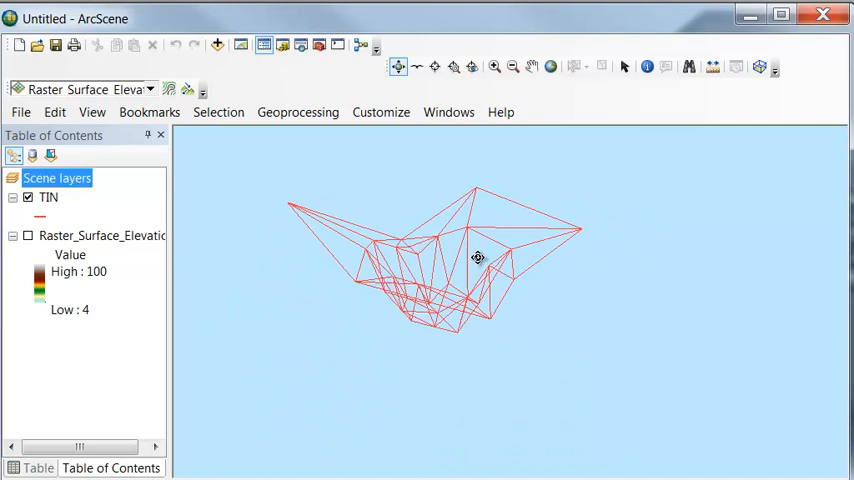
drag(478, 256, 448, 304)
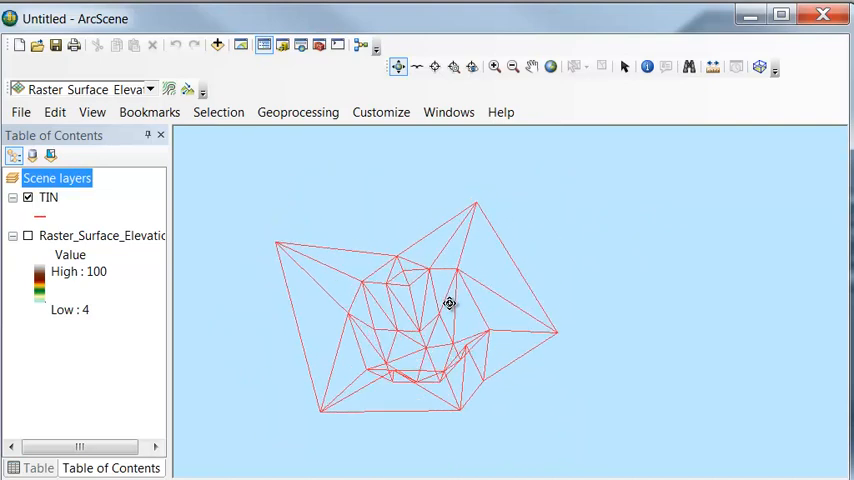
click(28, 236)
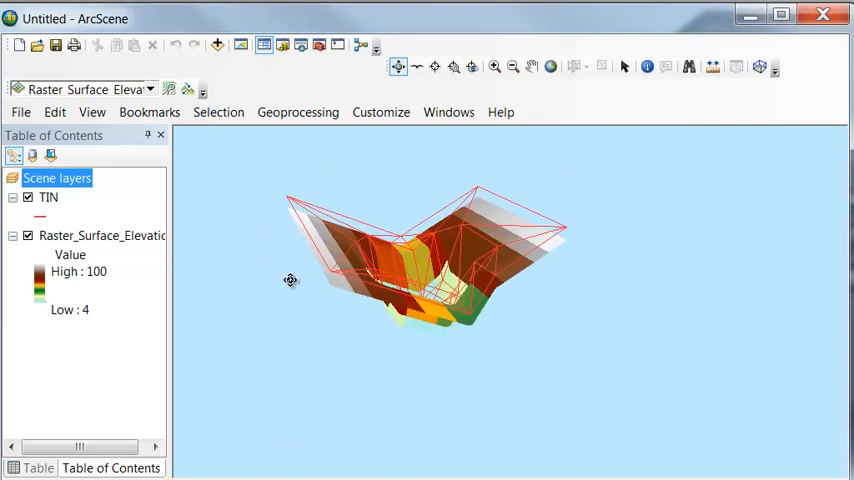
drag(290, 280, 260, 252)
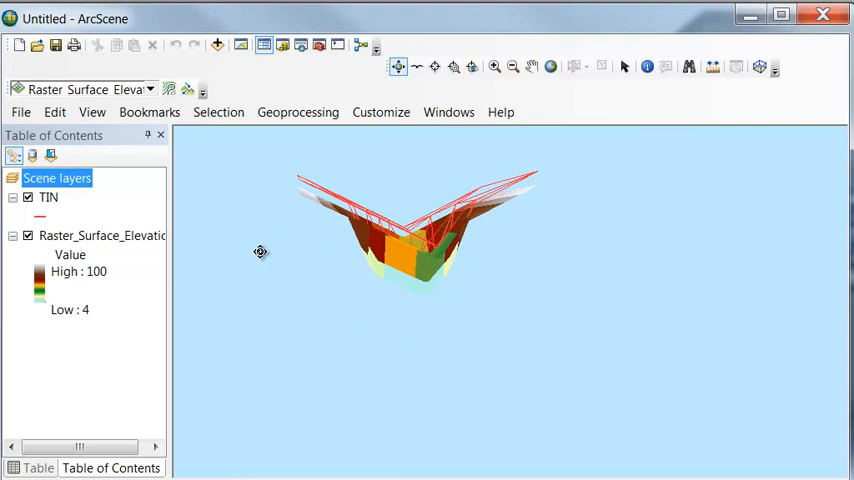
drag(260, 252, 282, 284)
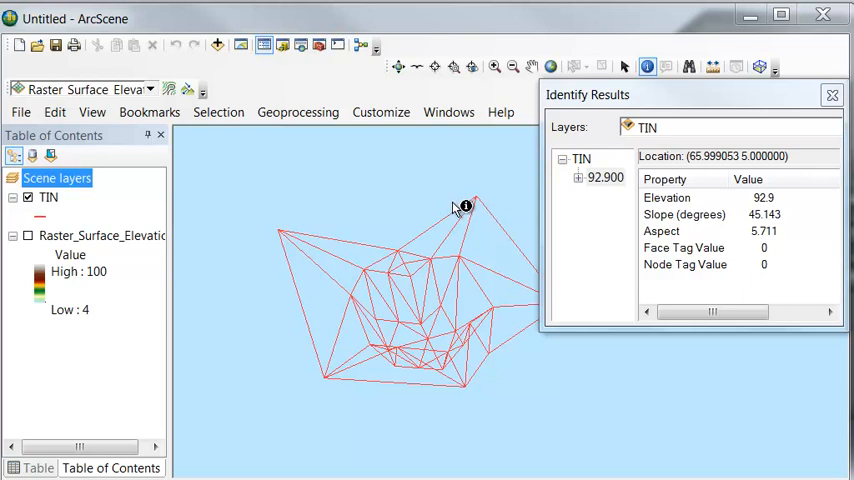
mouse_move(462, 212)
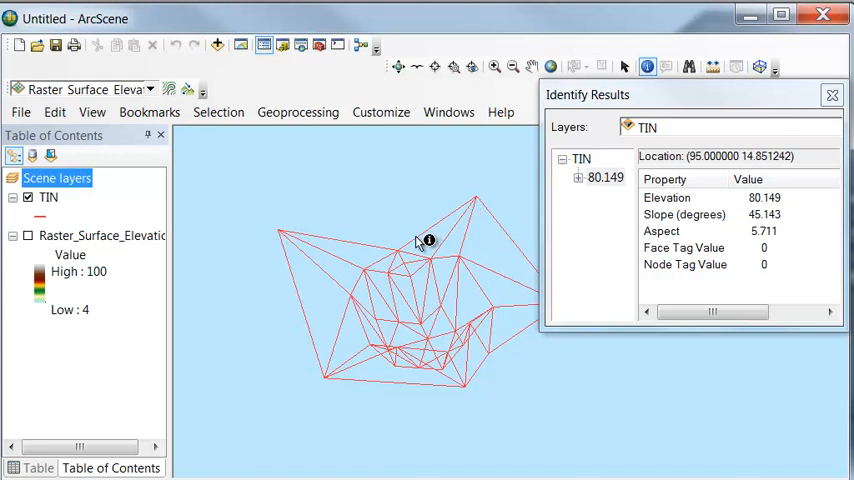
- Identify another TIN point to read its elevation, slope and aspect
click(422, 244)
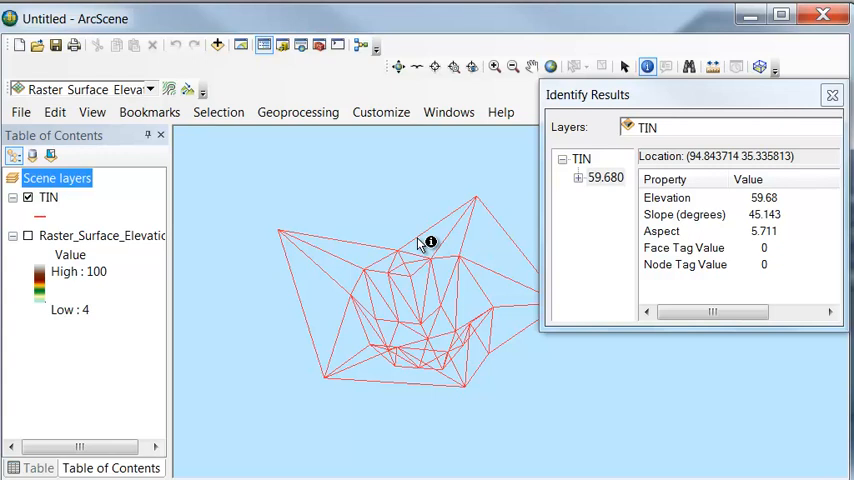
mouse_move(440, 236)
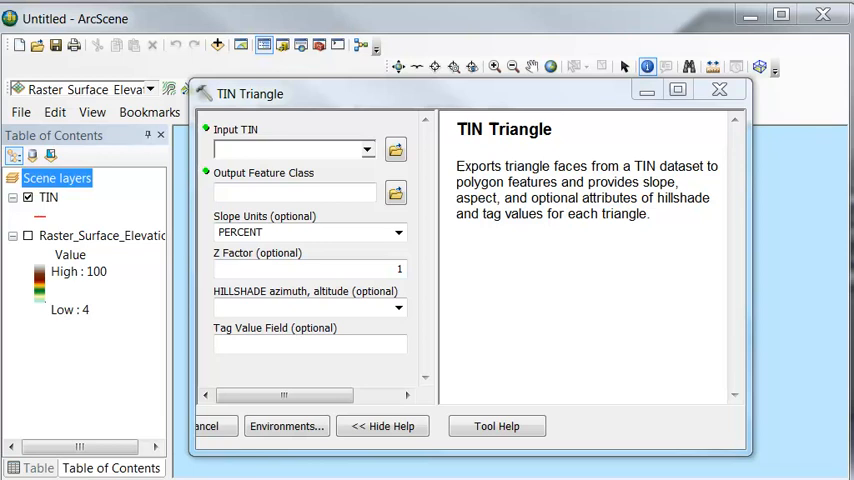
mouse_move(296, 96)
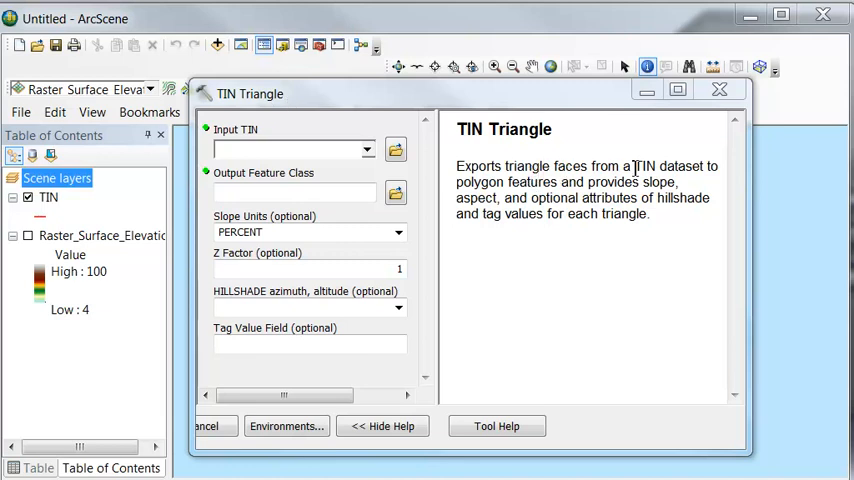
mouse_move(508, 188)
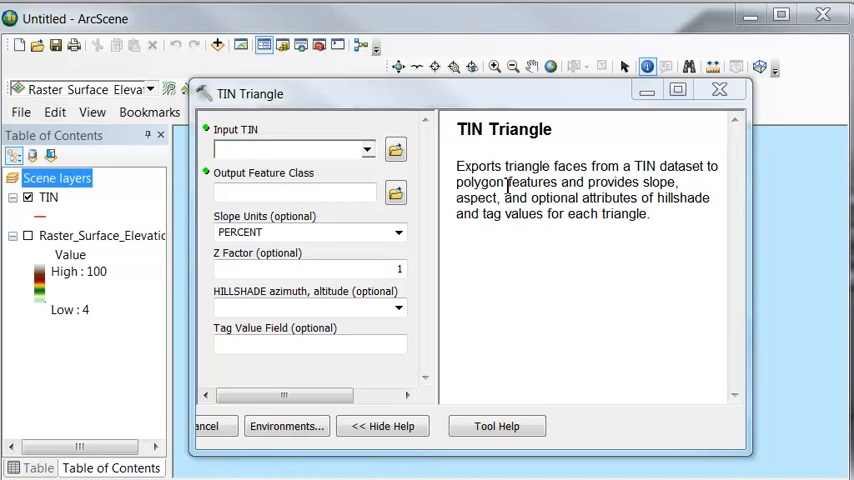
mouse_move(652, 182)
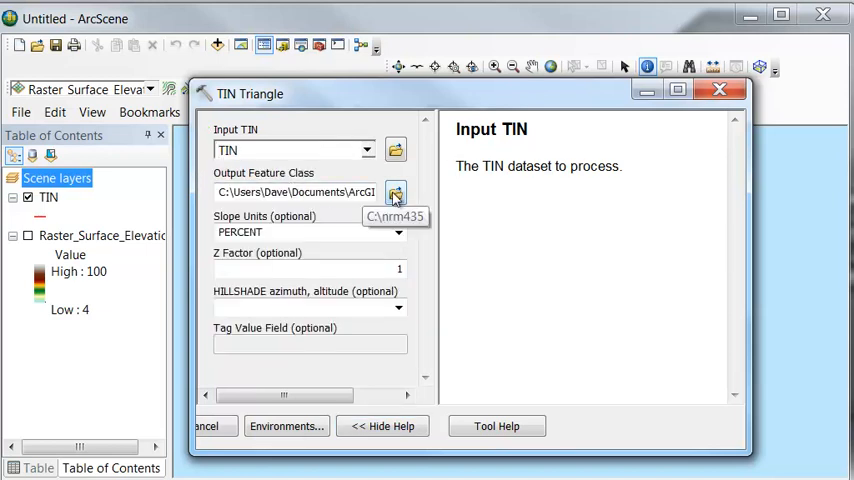
- Set the TIN Triangle output to polygons_triangles inside test3D.gdb
click(396, 192)
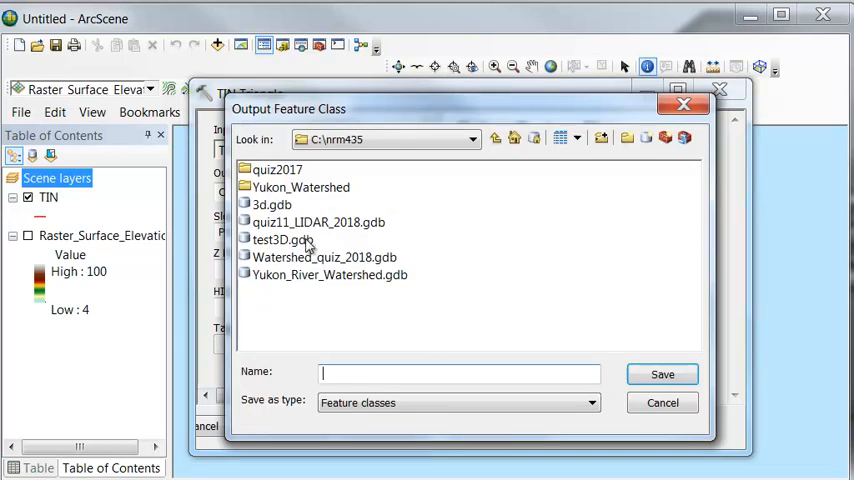
double_click(284, 240)
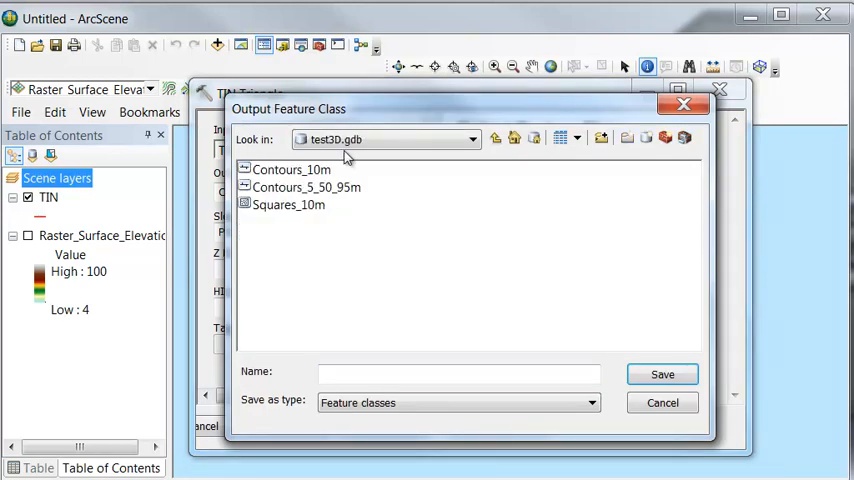
click(458, 372)
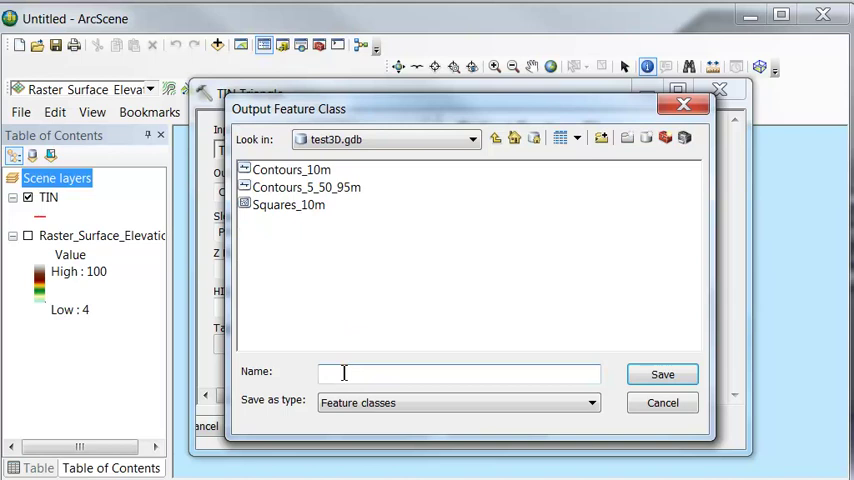
text(poly)
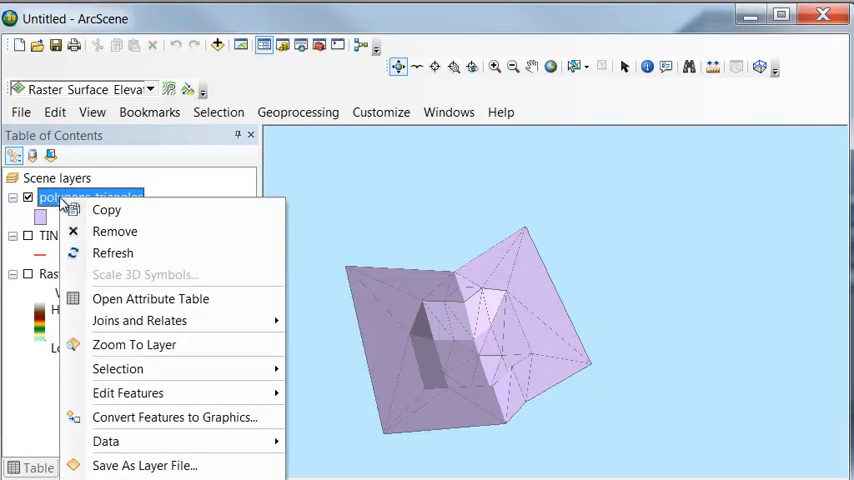
- Open the polygons_triangles attribute table and select triangle 4 on the model
click(150, 298)
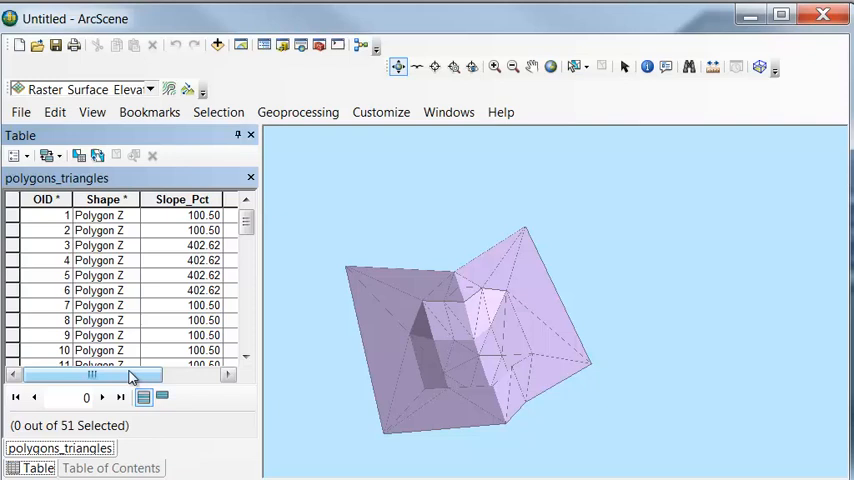
mouse_move(474, 356)
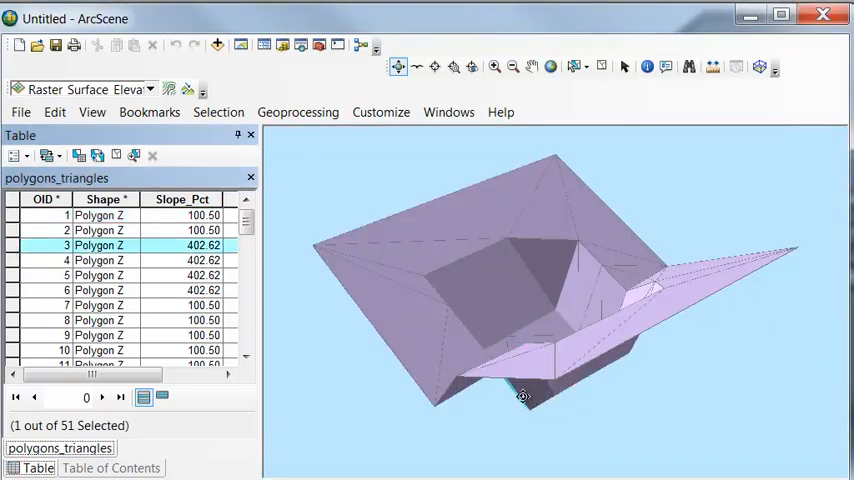
click(22, 264)
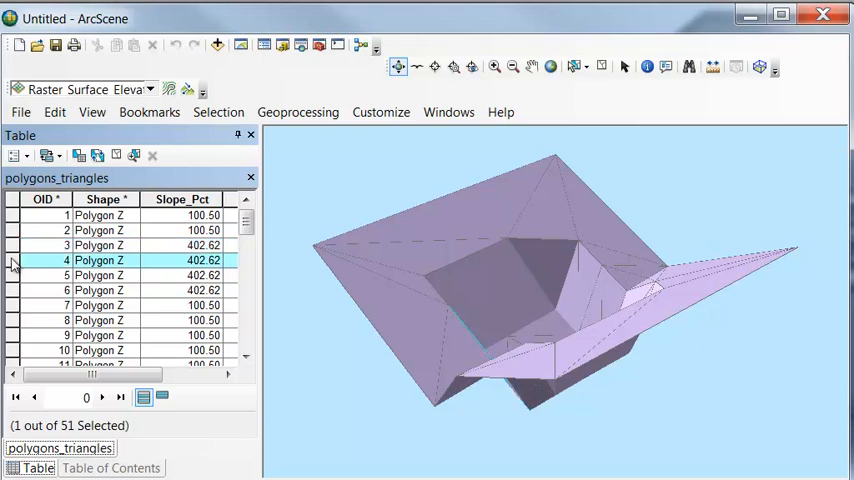
mouse_move(190, 200)
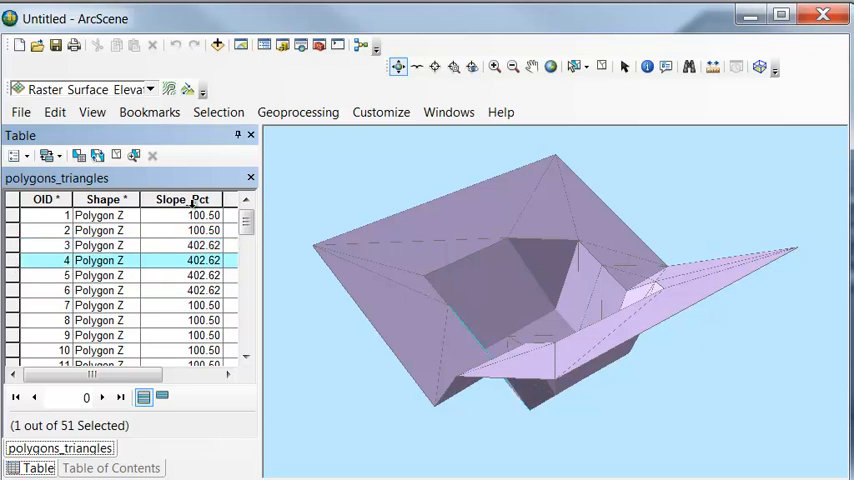
- Sort the table by Slope_Pct descending and select a steep triangle row
right_click(192, 200)
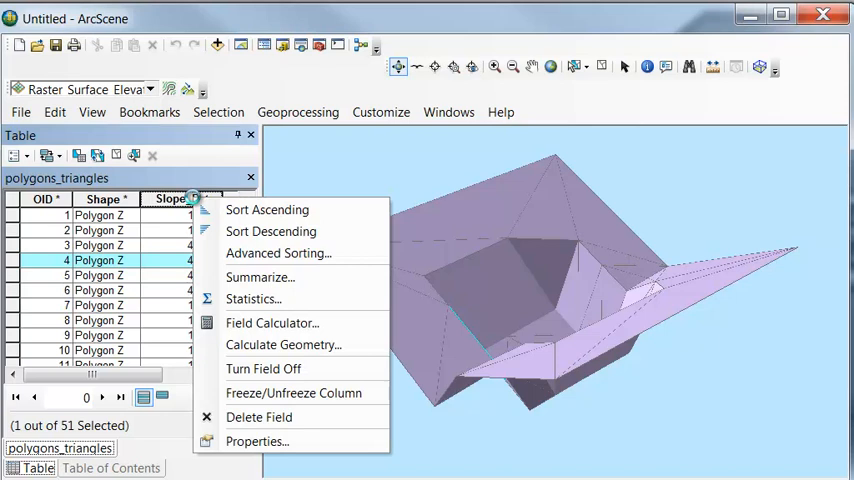
click(270, 232)
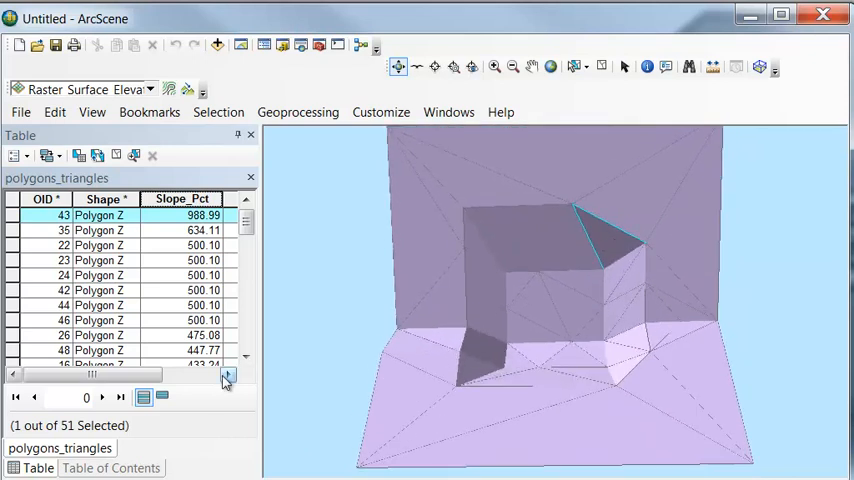
click(236, 374)
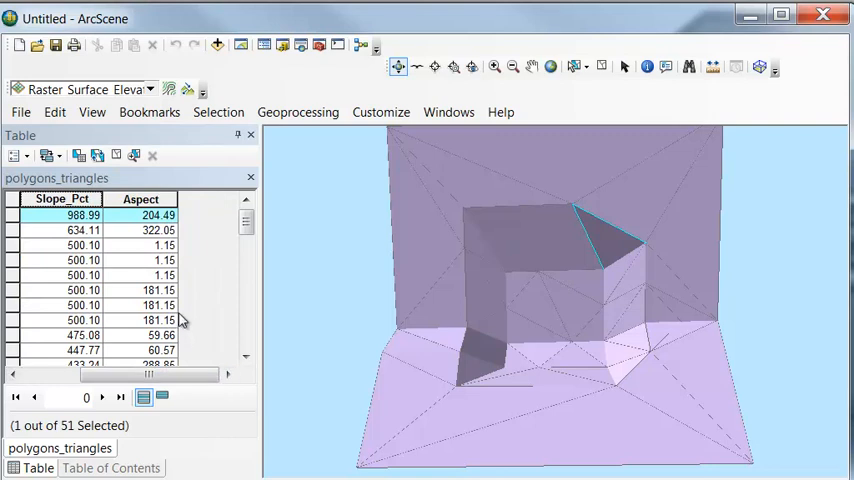
mouse_move(42, 296)
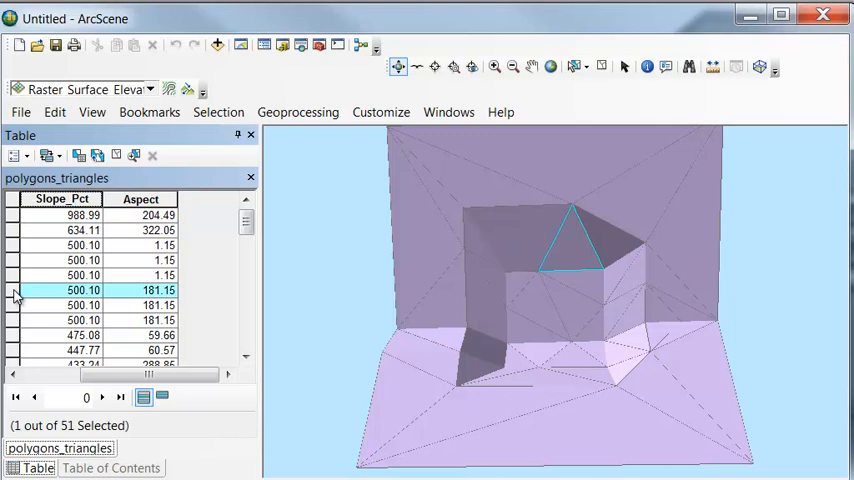
mouse_move(192, 304)
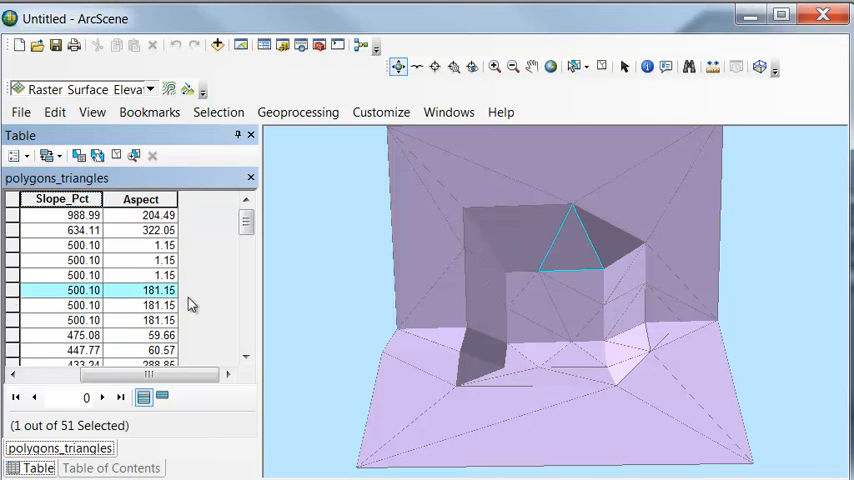
mouse_move(14, 250)
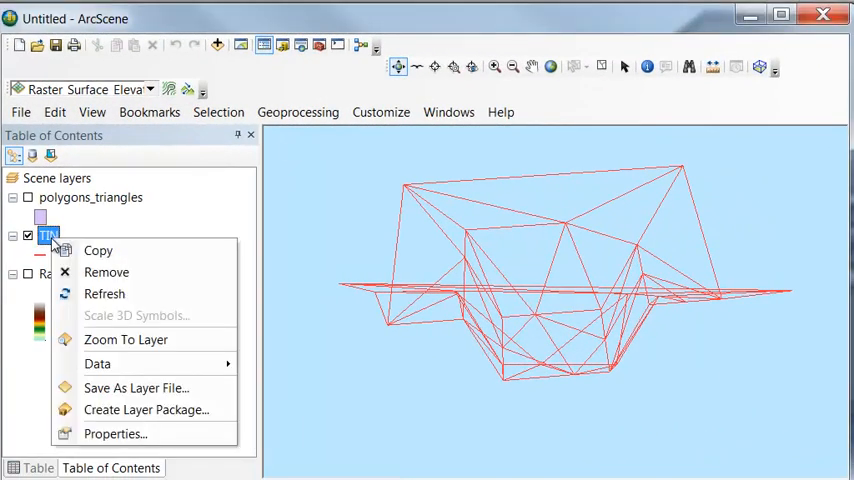
- Add Elevation face symbology to the TIN and open its classification, dismissing the sample-size warning
click(112, 434)
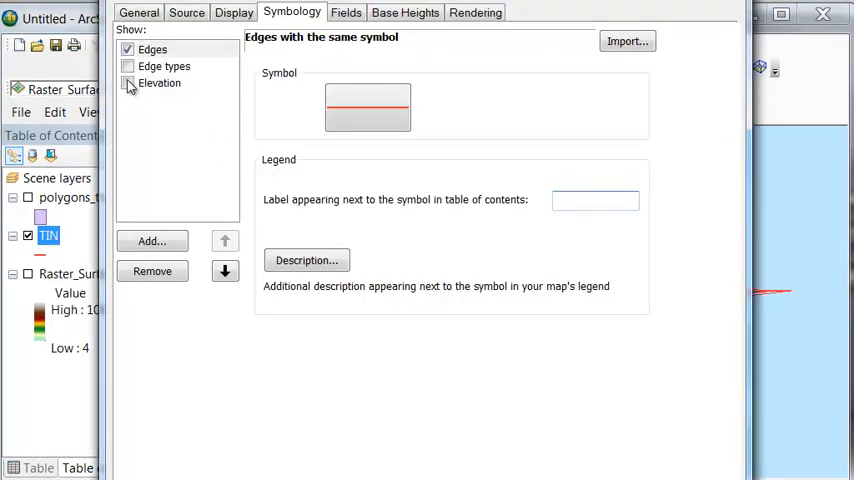
click(128, 84)
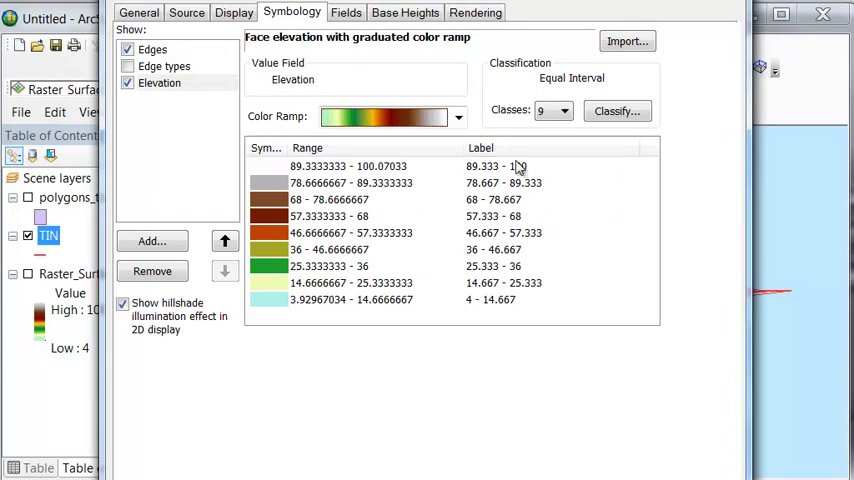
mouse_move(316, 300)
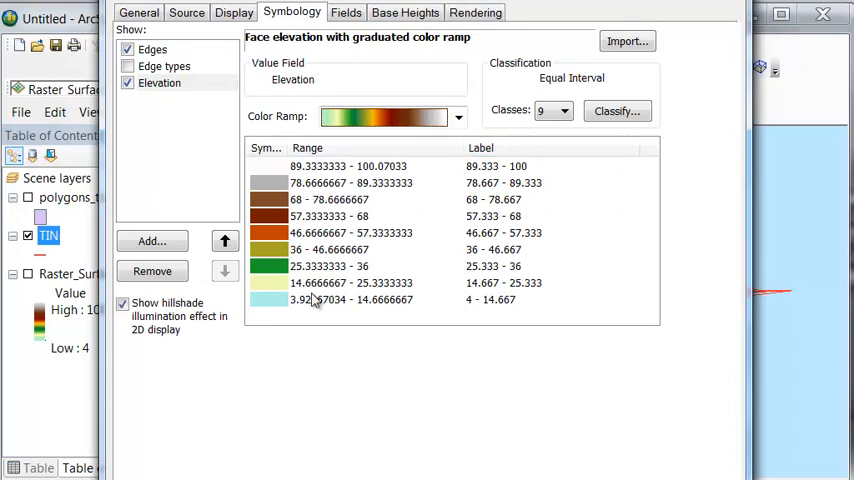
mouse_move(344, 302)
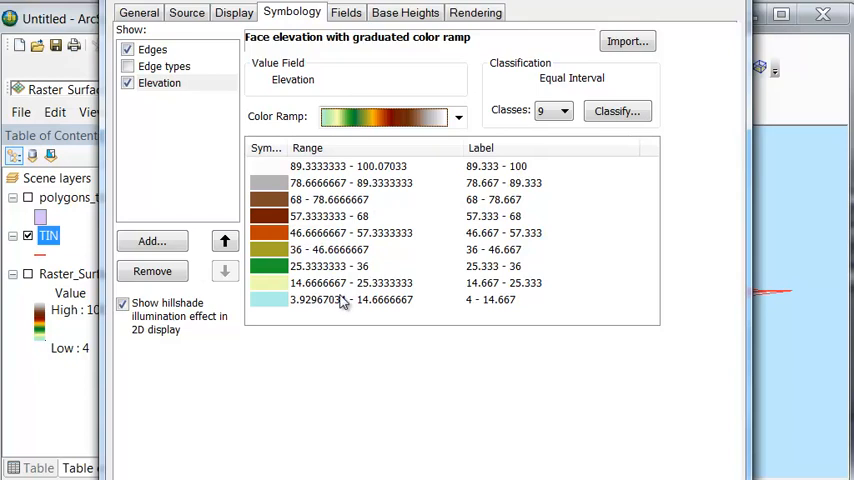
click(616, 112)
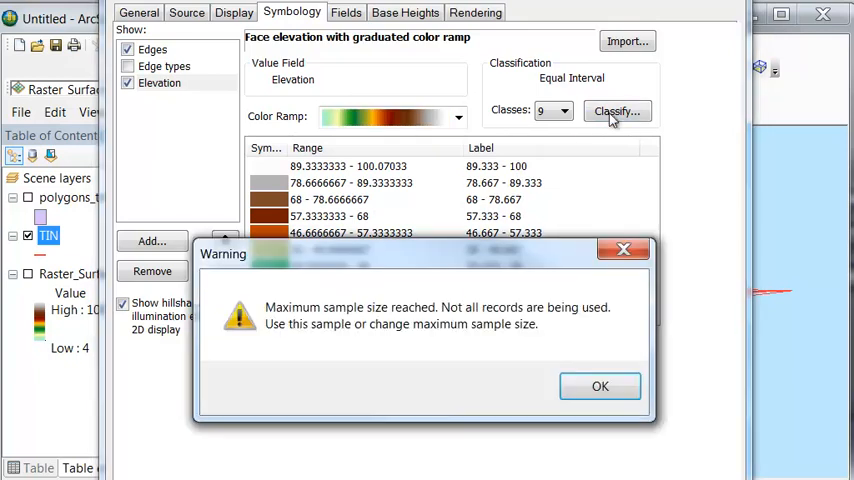
click(598, 386)
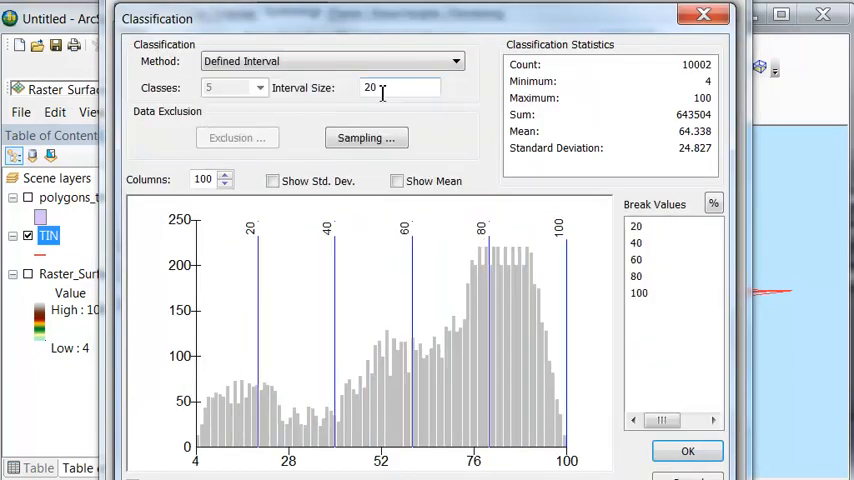
- Classify elevation by a defined interval of 10 and apply it to the TIN
text(1)
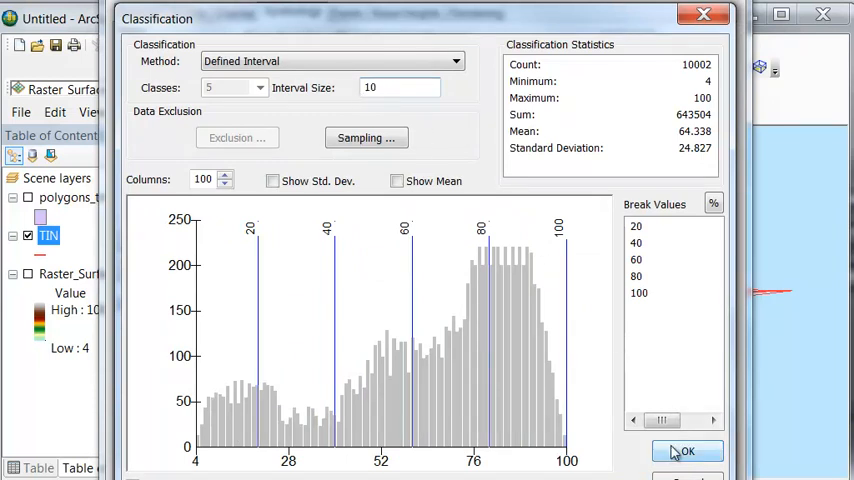
click(692, 452)
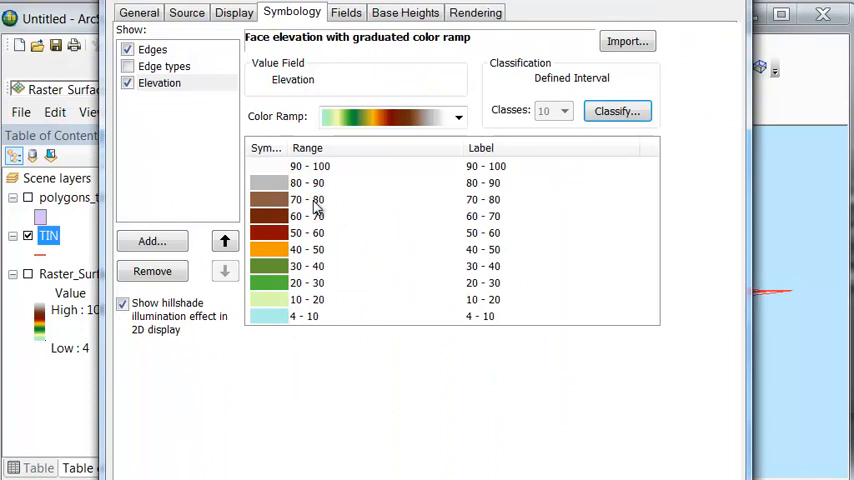
mouse_move(296, 324)
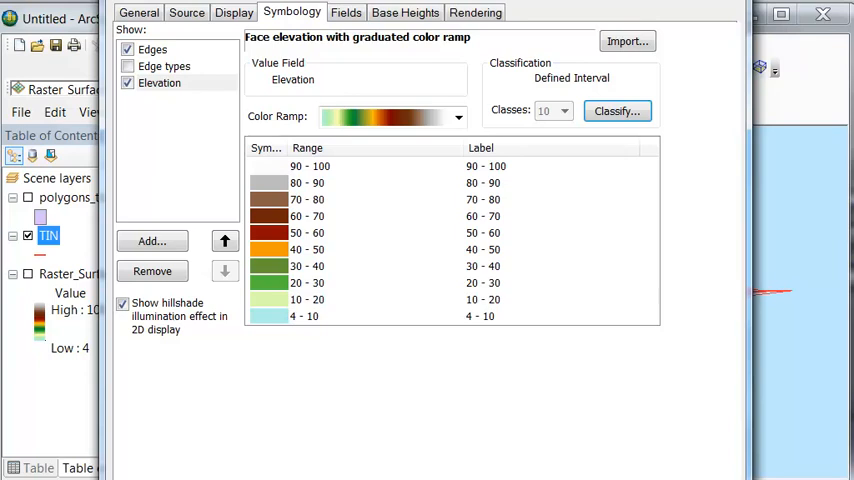
click(822, 20)
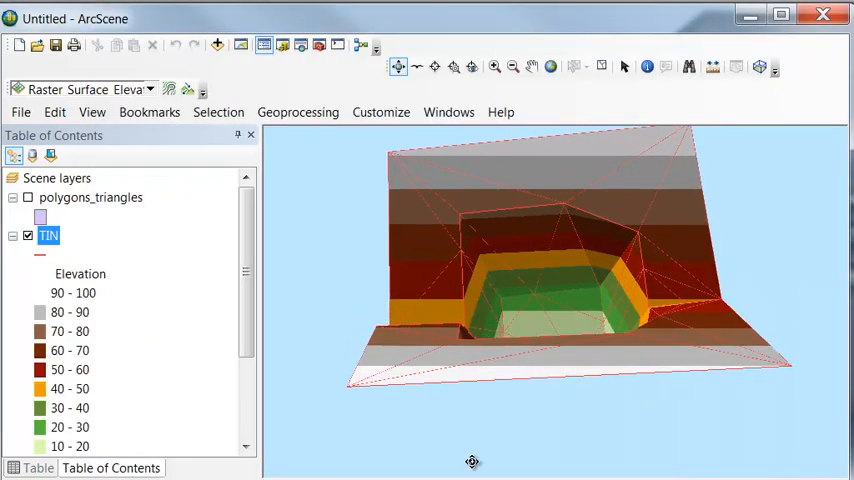
- Set the Squares_10m layer to a constant base height and orbit to see it cut the TIN
drag(472, 460, 600, 436)
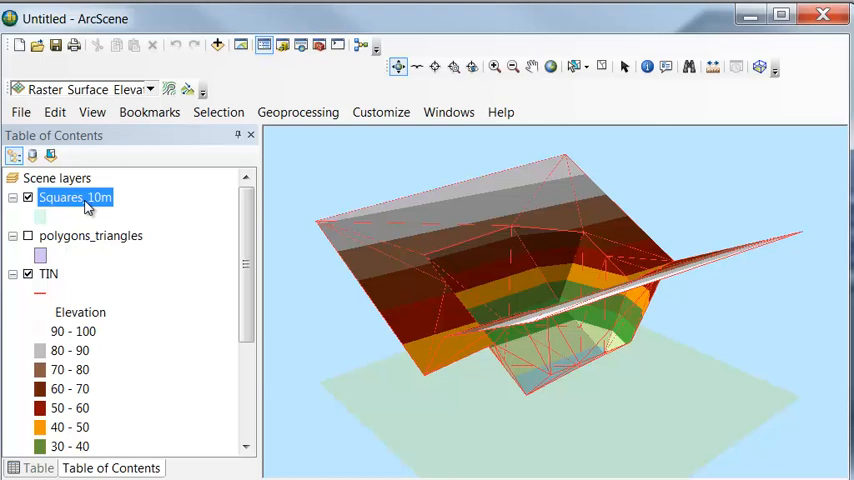
right_click(76, 196)
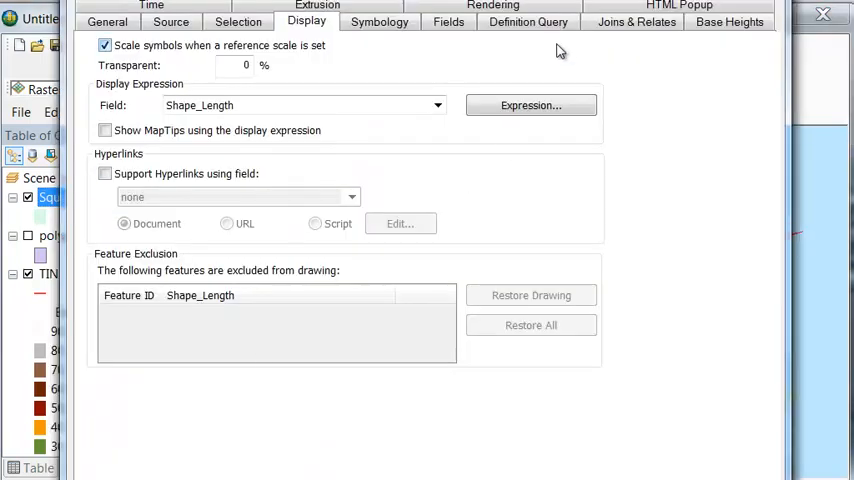
click(728, 20)
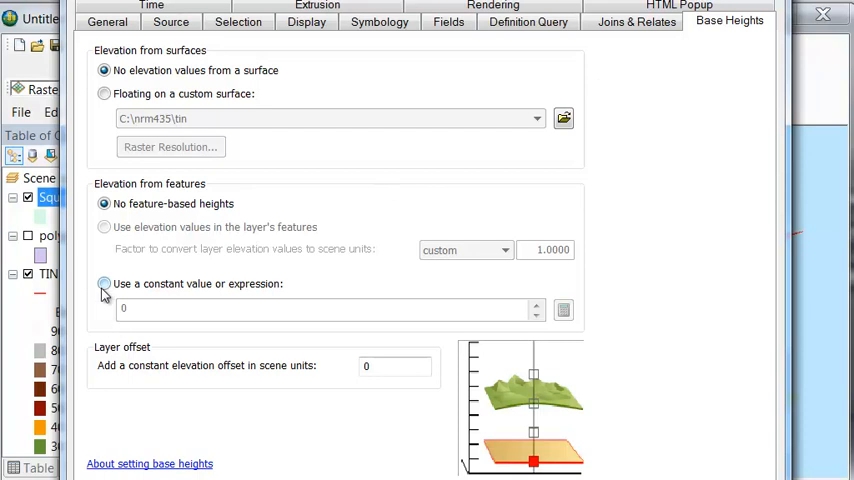
click(104, 284)
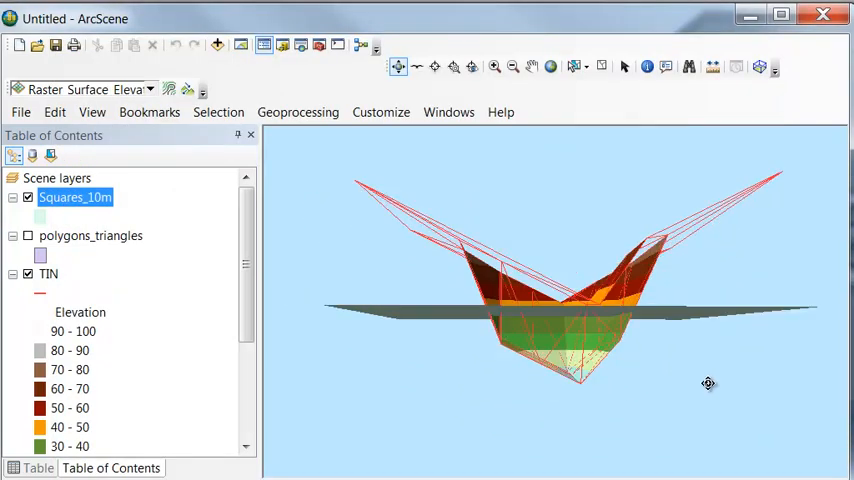
drag(708, 384, 662, 304)
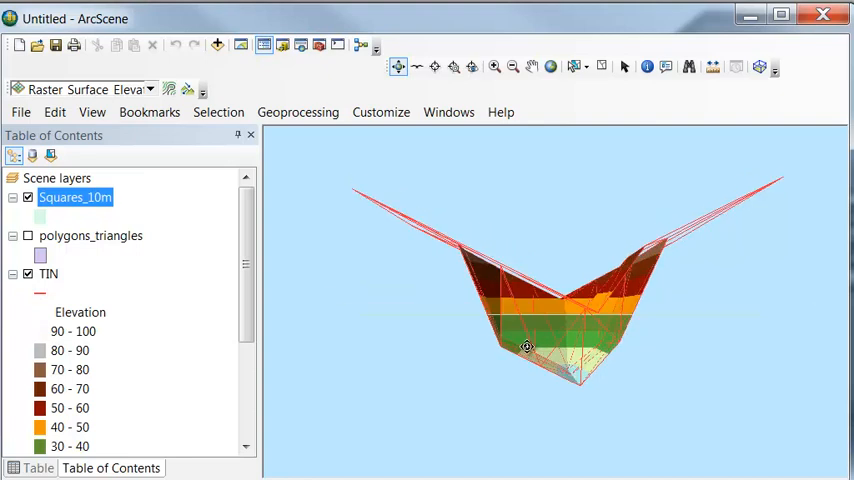
drag(528, 348, 516, 348)
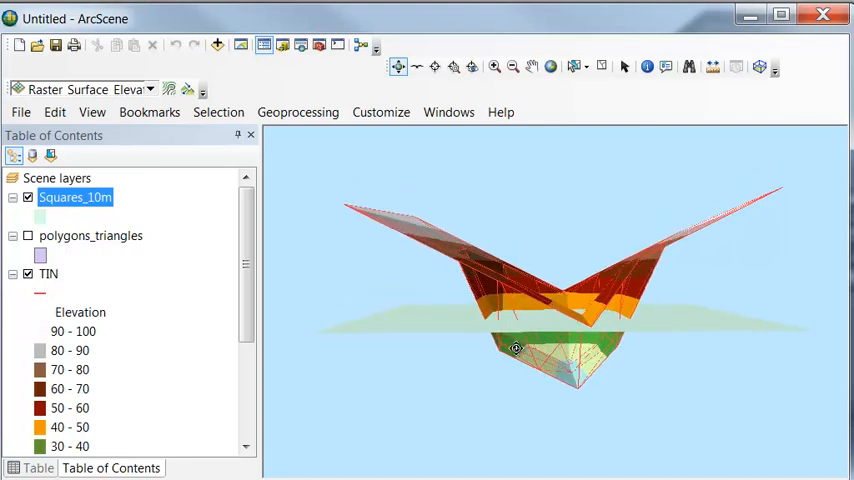
mouse_move(560, 348)
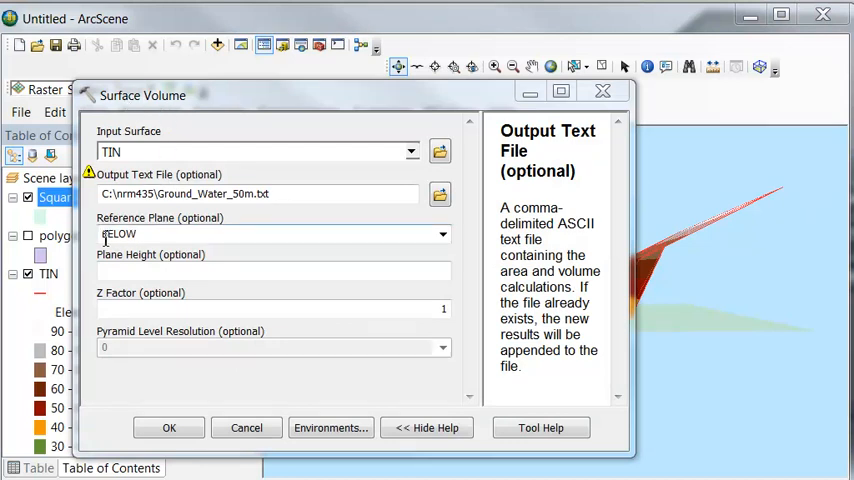
- Set the Surface Volume reference plane height to 50 for the TIN below-plane calculation
click(260, 234)
text(5)
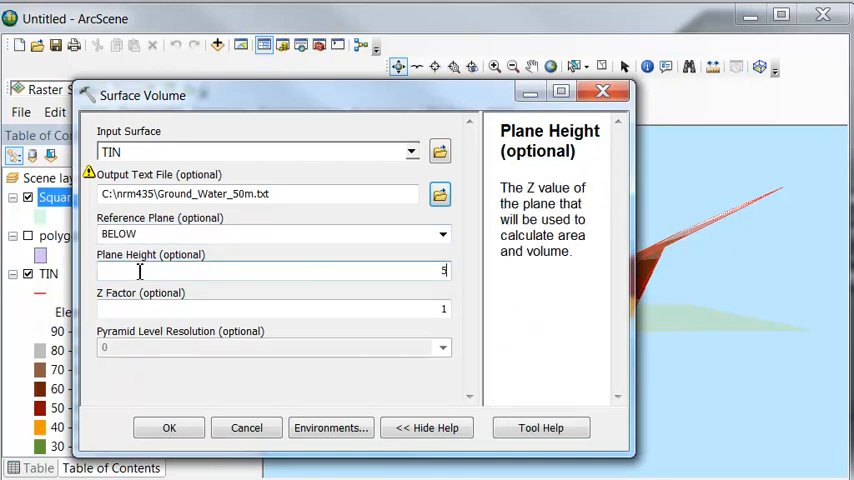
text(0)
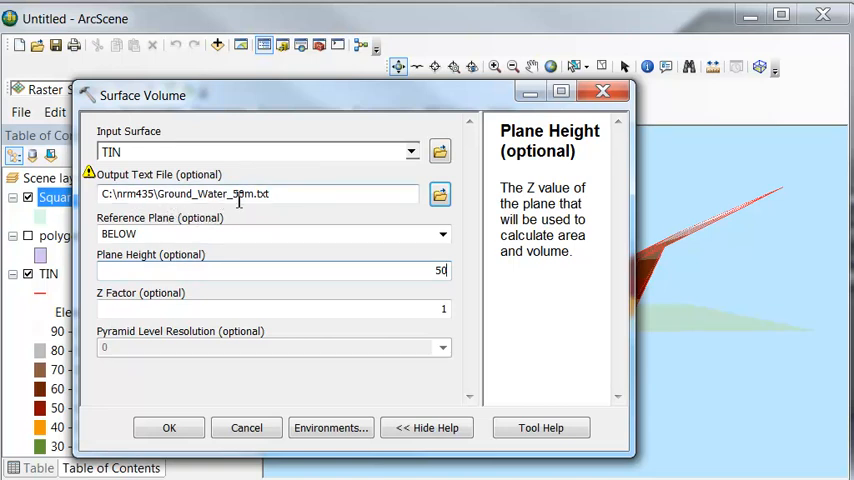
mouse_move(392, 168)
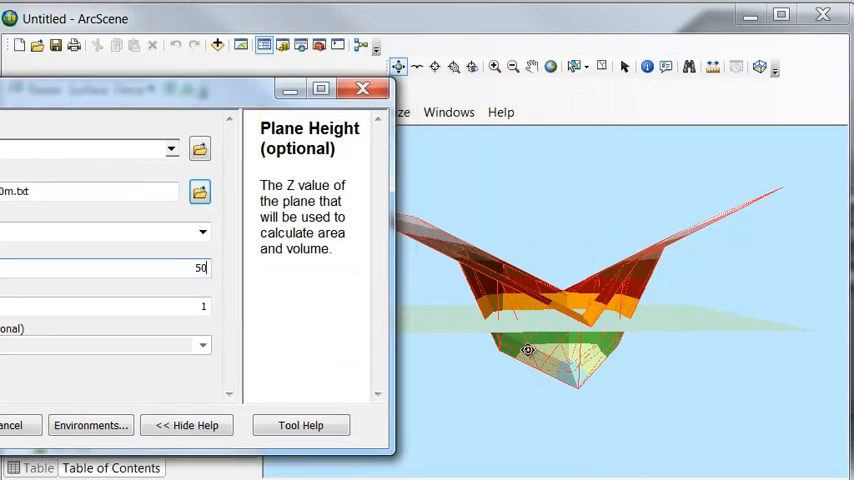
mouse_move(572, 356)
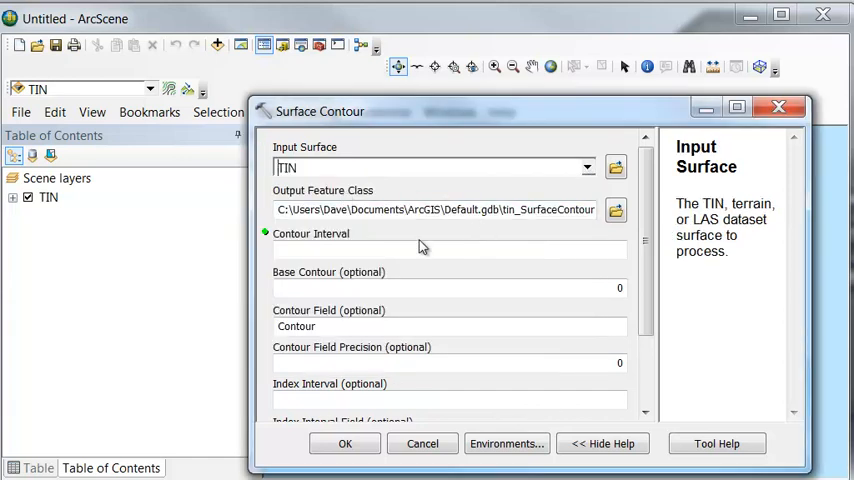
- Run Surface Contour on the TIN with interval 10, saving to test3D.gdb as Contours_10m_TIN
text(10)
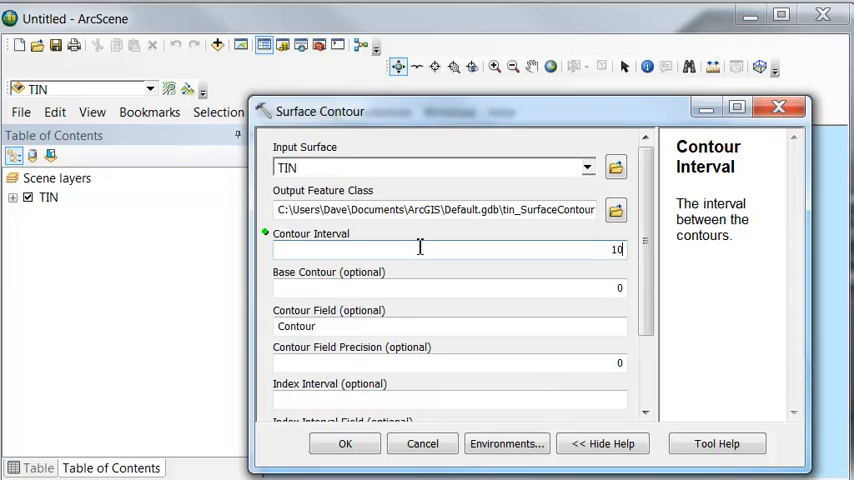
click(616, 208)
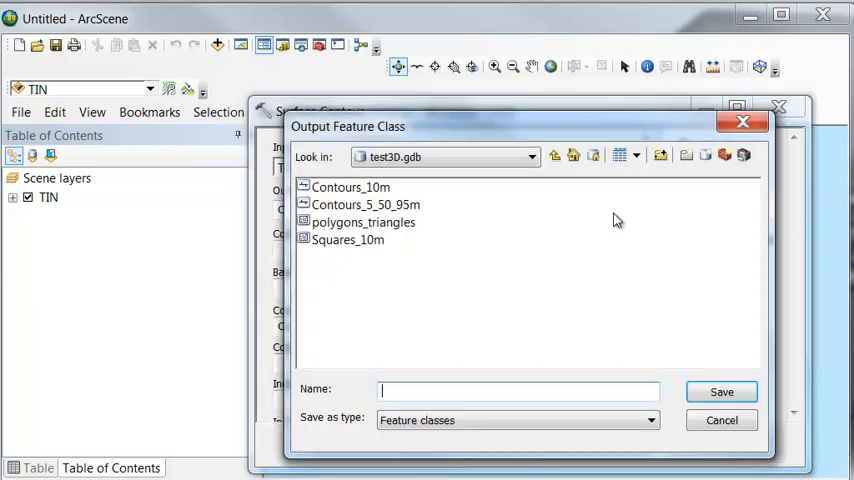
mouse_move(360, 244)
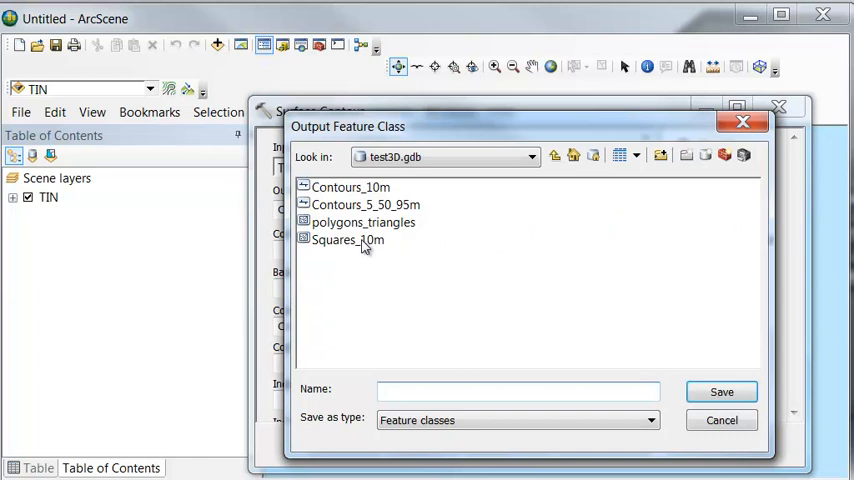
click(350, 188)
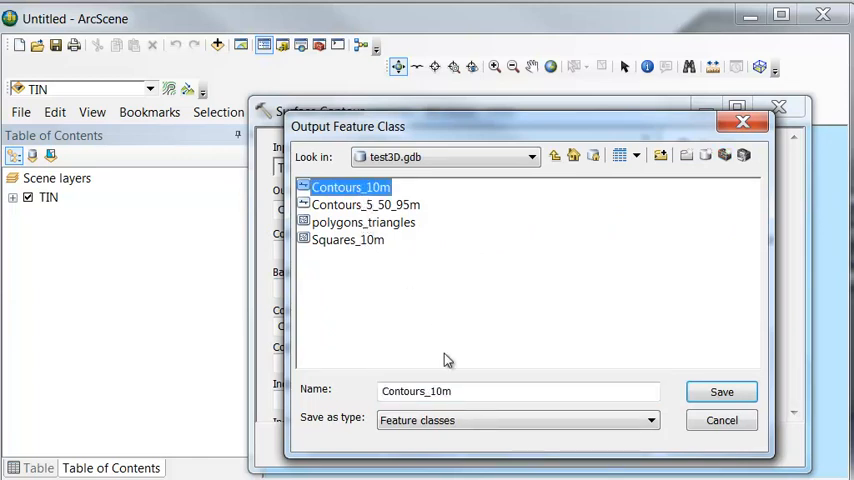
click(456, 392)
text(_TIN)
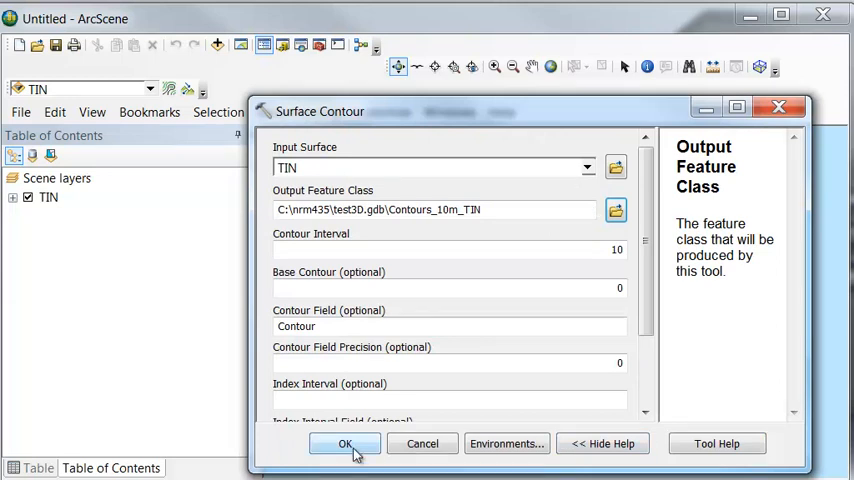
click(344, 444)
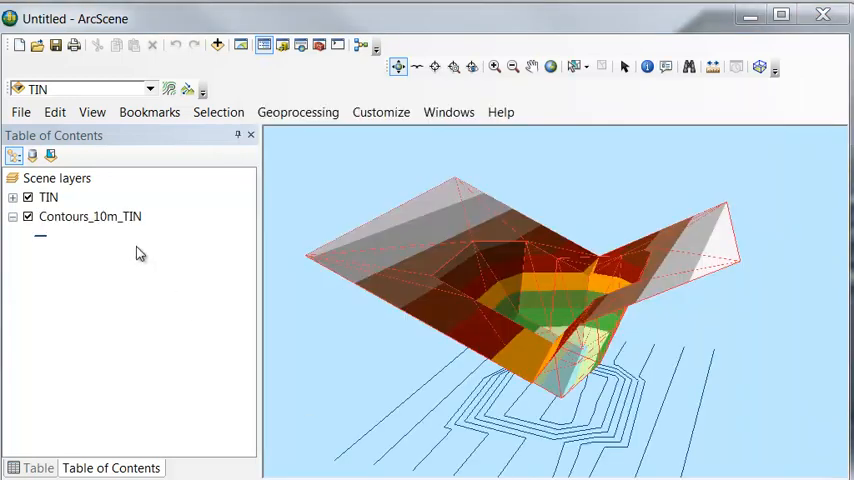
- Give Contours_10m_TIN a constant base height of 0 in Layer Properties
double_click(88, 216)
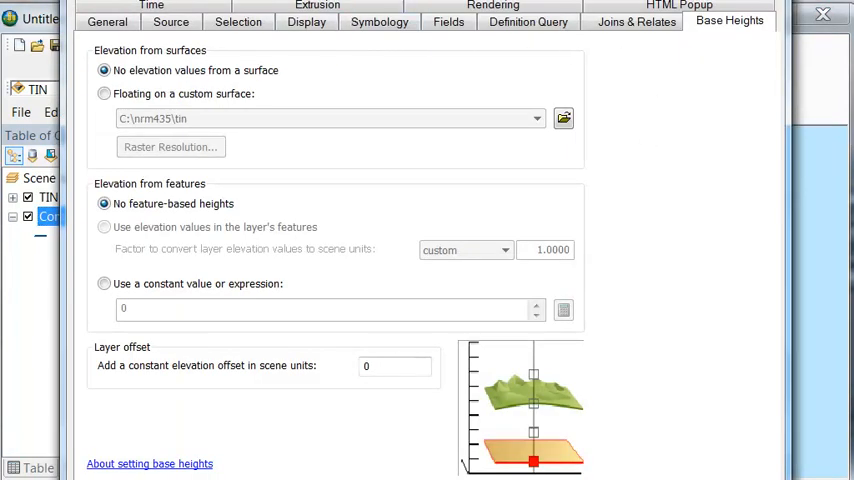
click(104, 284)
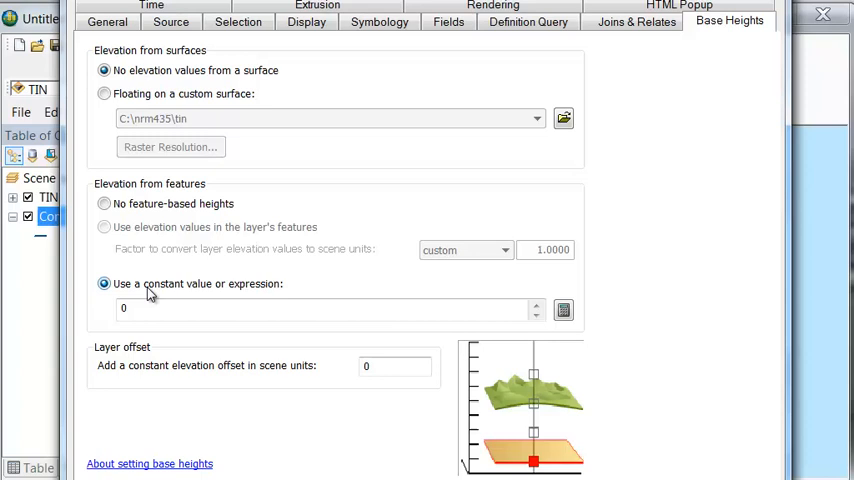
click(564, 308)
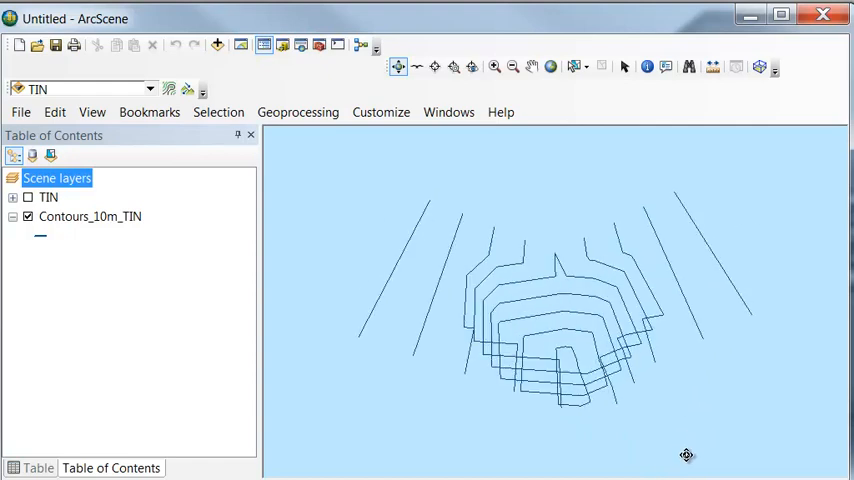
mouse_move(106, 216)
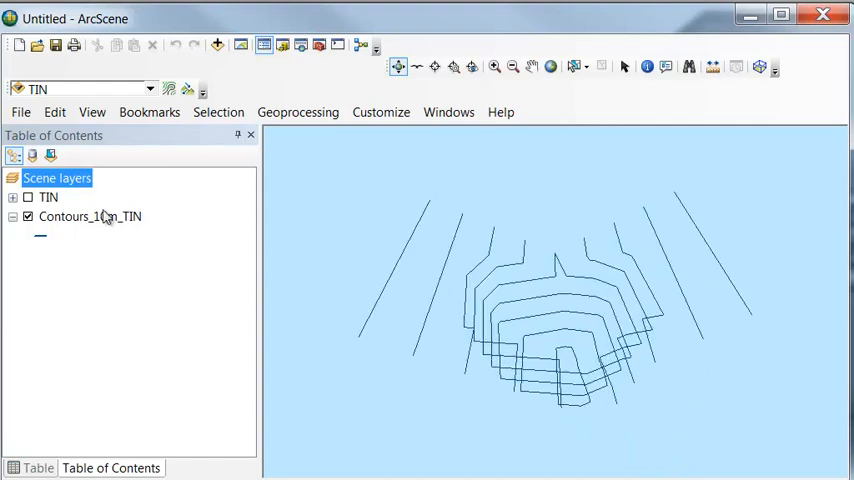
- Add the raster-derived Contours_10m layer from test3D.gdb to the scene
right_click(56, 178)
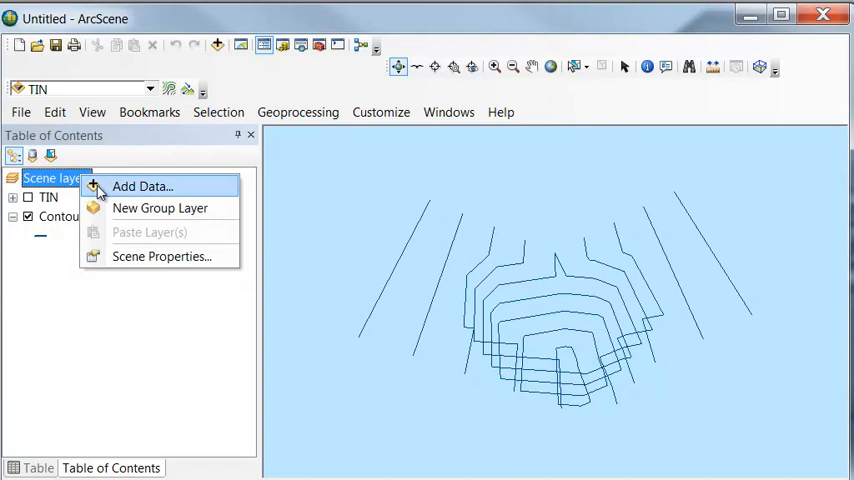
click(142, 186)
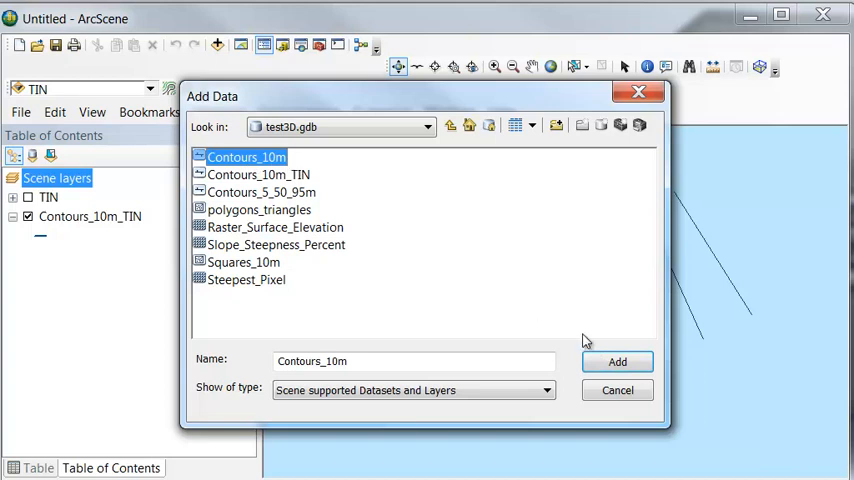
click(616, 362)
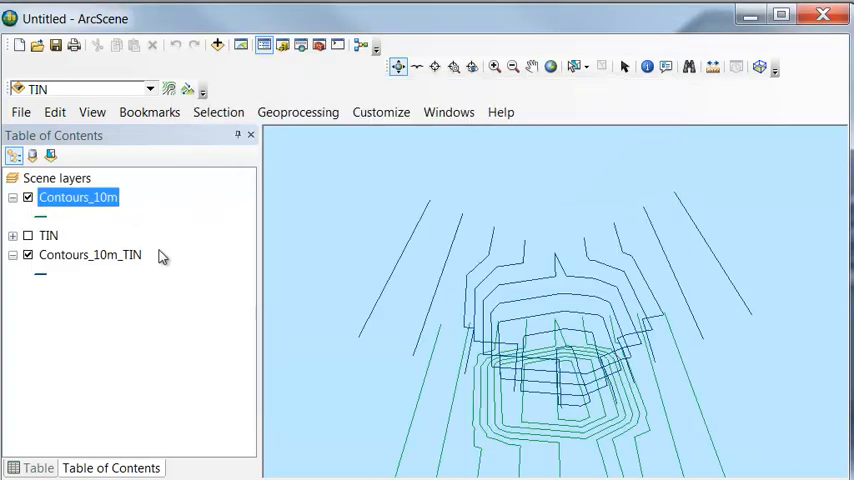
- Set Contours_10m base heights from an expression using the Contour field
double_click(76, 196)
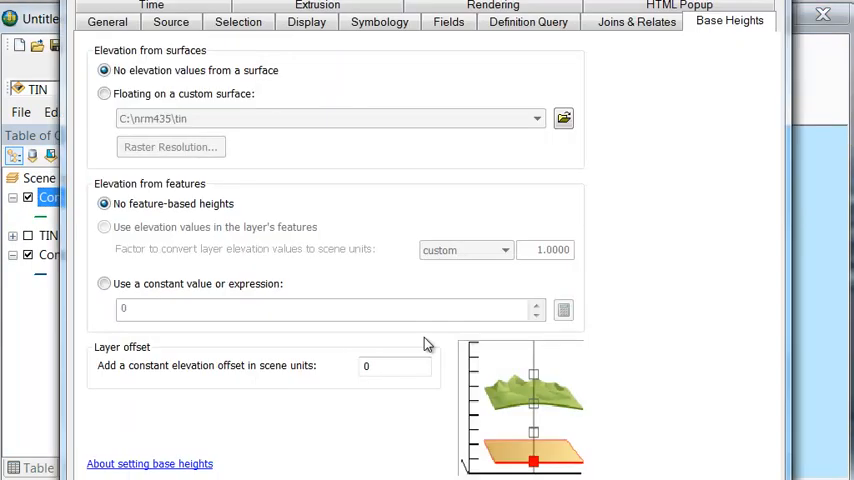
click(98, 284)
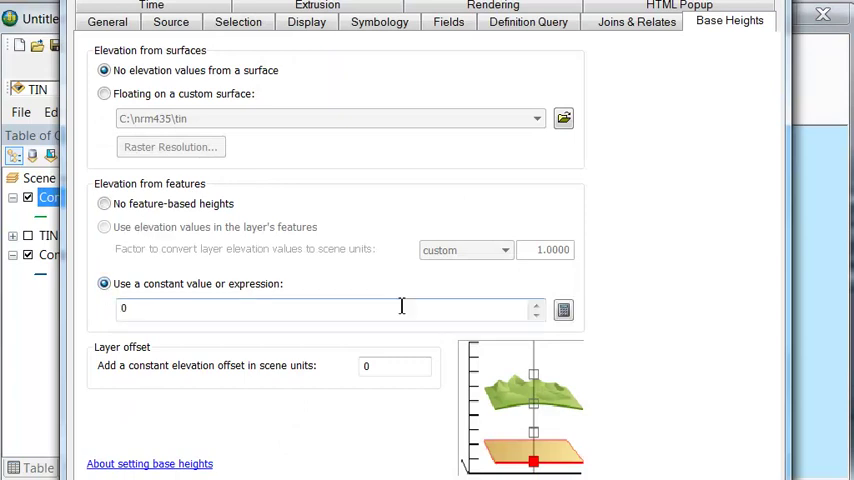
click(562, 308)
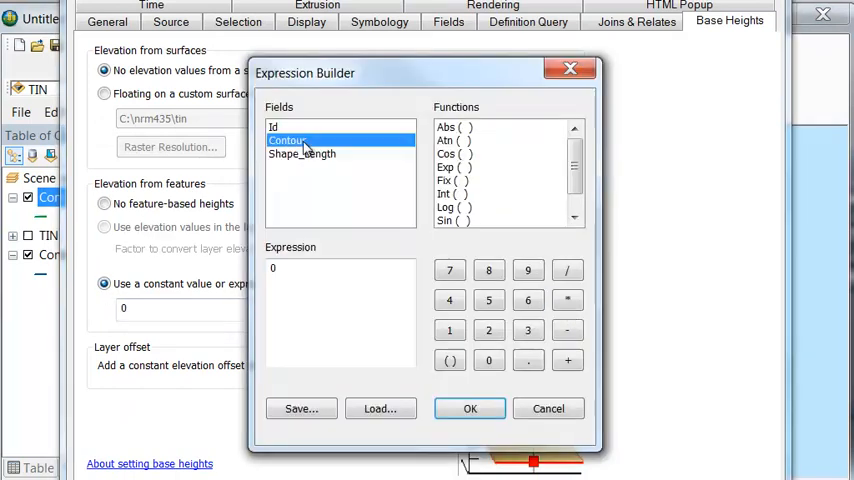
click(470, 408)
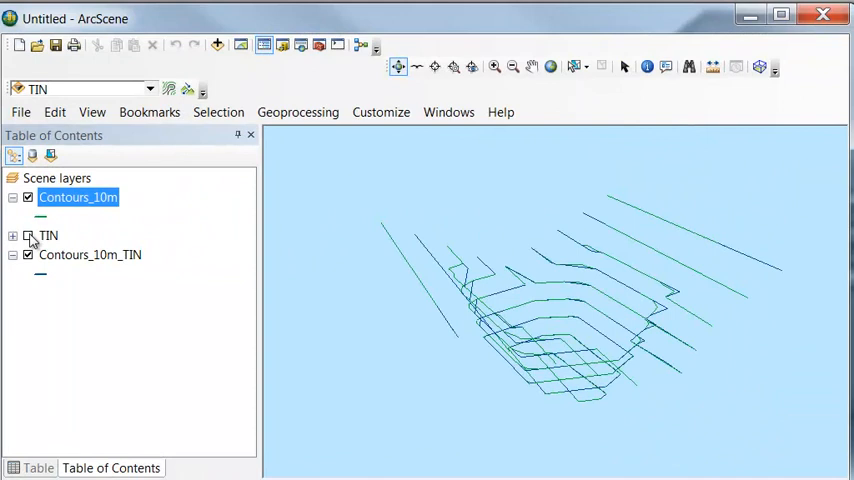
- Turn the TIN surface back on and orbit to view it over both contour layers
click(28, 234)
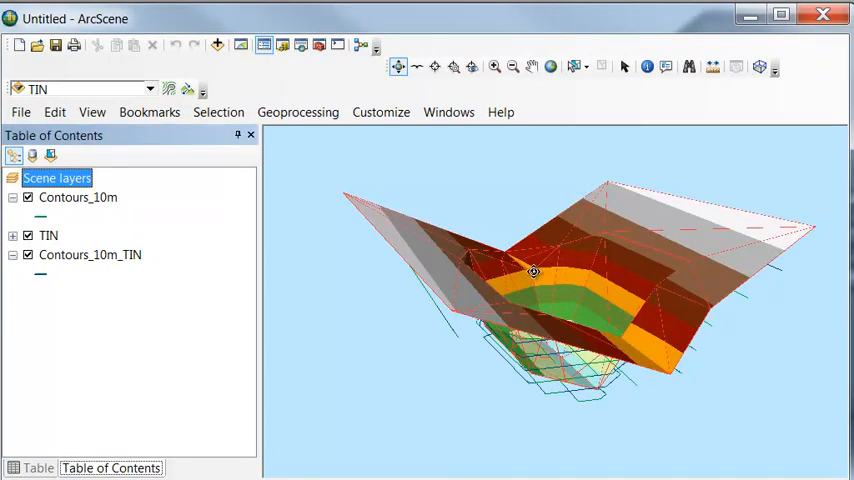
drag(532, 272, 378, 182)
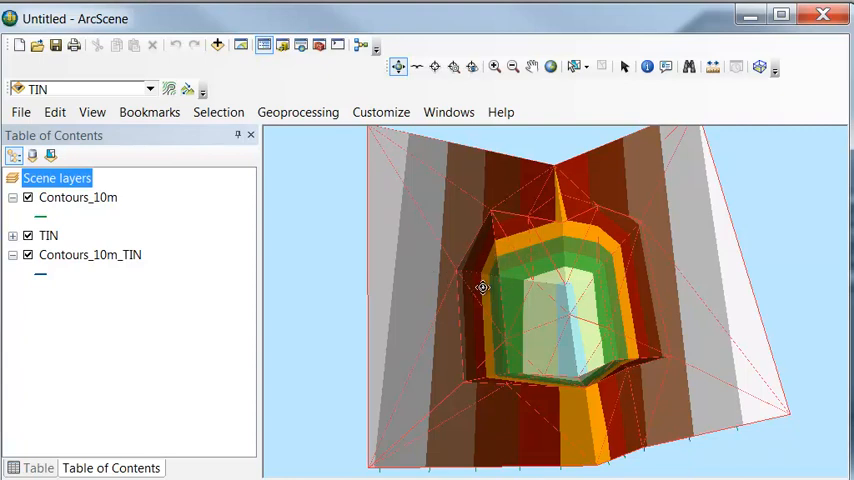
mouse_move(512, 268)
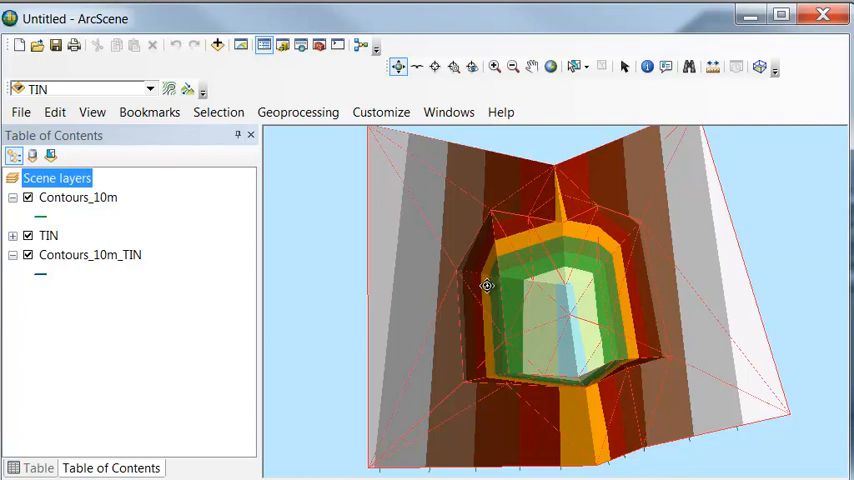
mouse_move(468, 278)
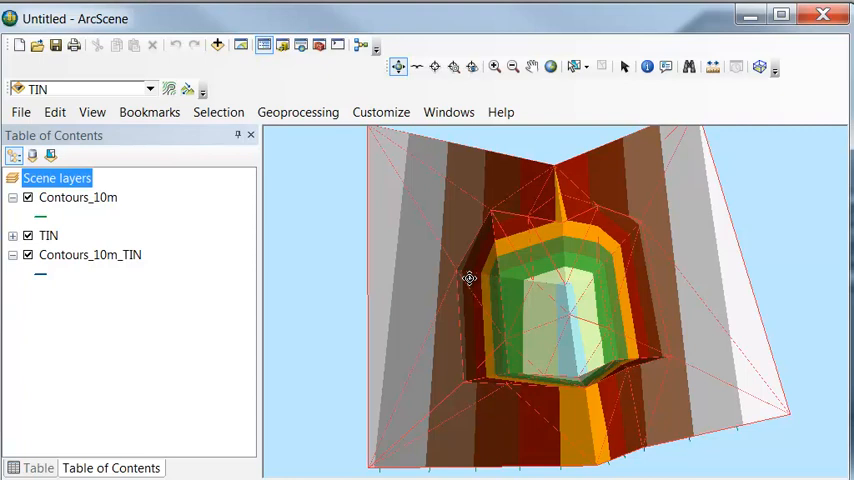
mouse_move(404, 278)
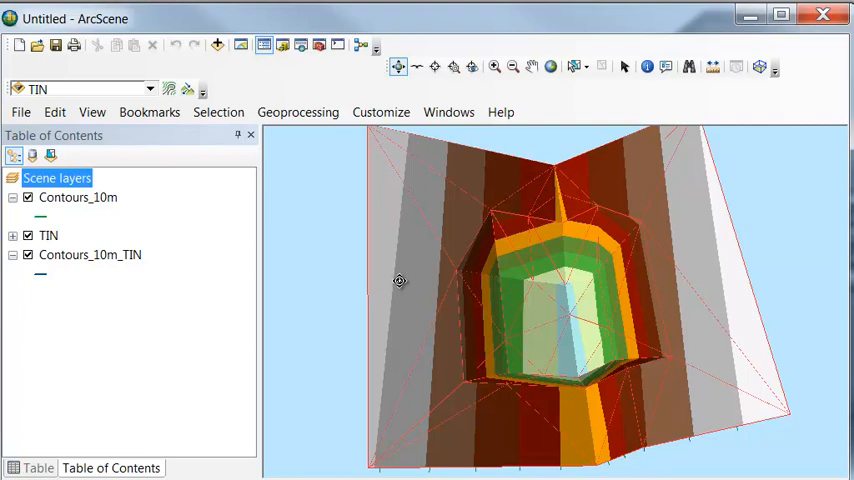
mouse_move(448, 222)
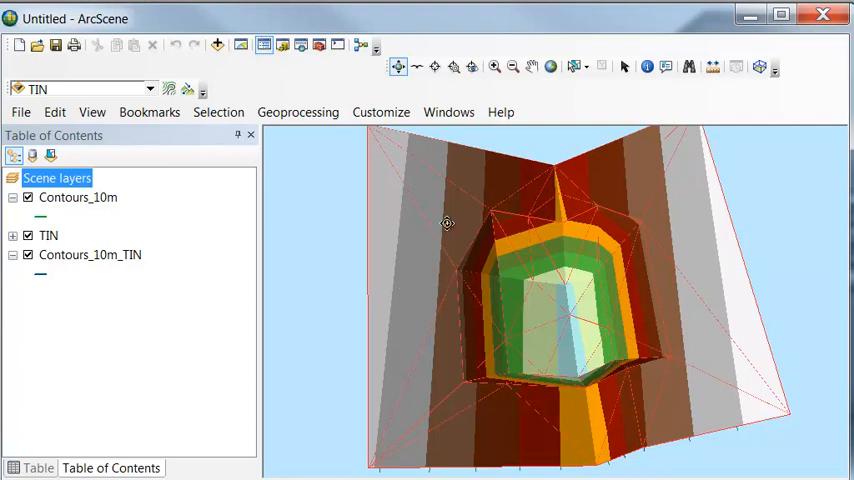